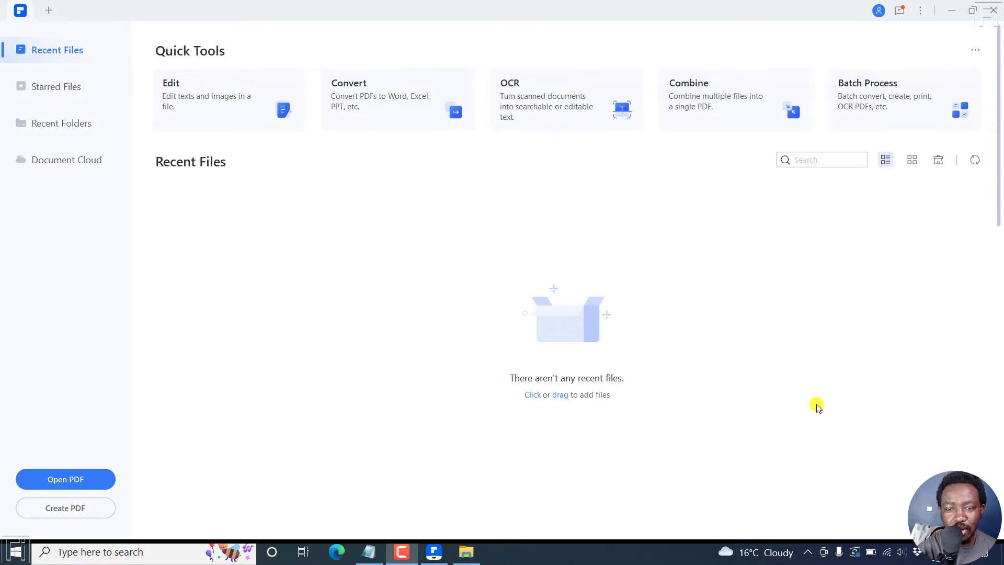
mouse_move(540, 242)
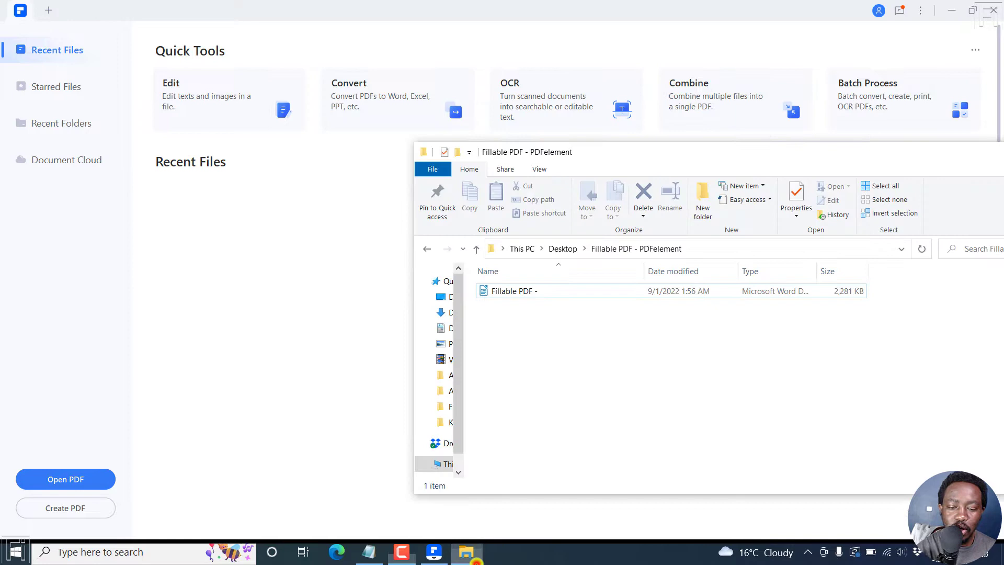
Preview the Word cash donation form from the Fillable PDF - PDFelement folder, then close it
left_click(512, 291)
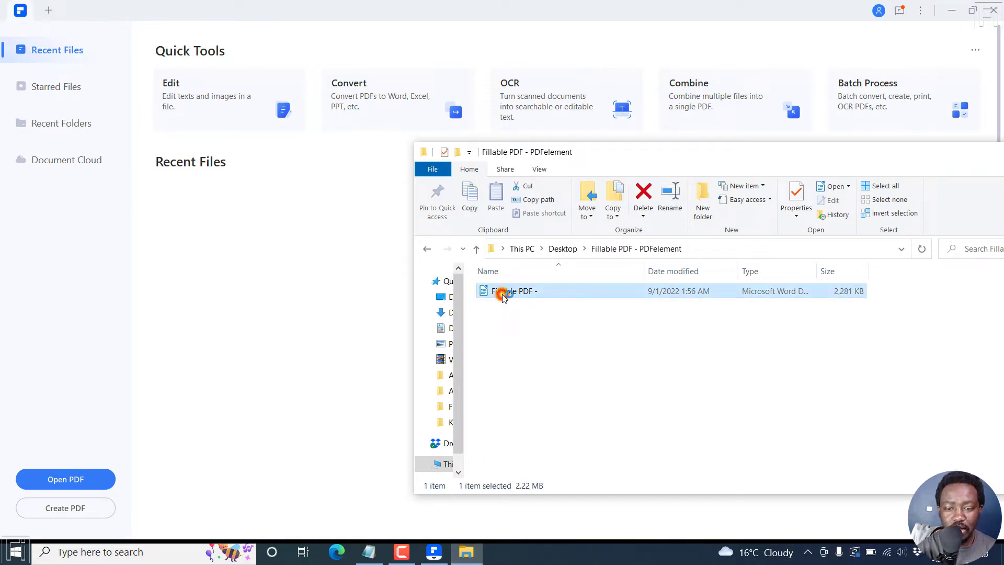
double_click(505, 290)
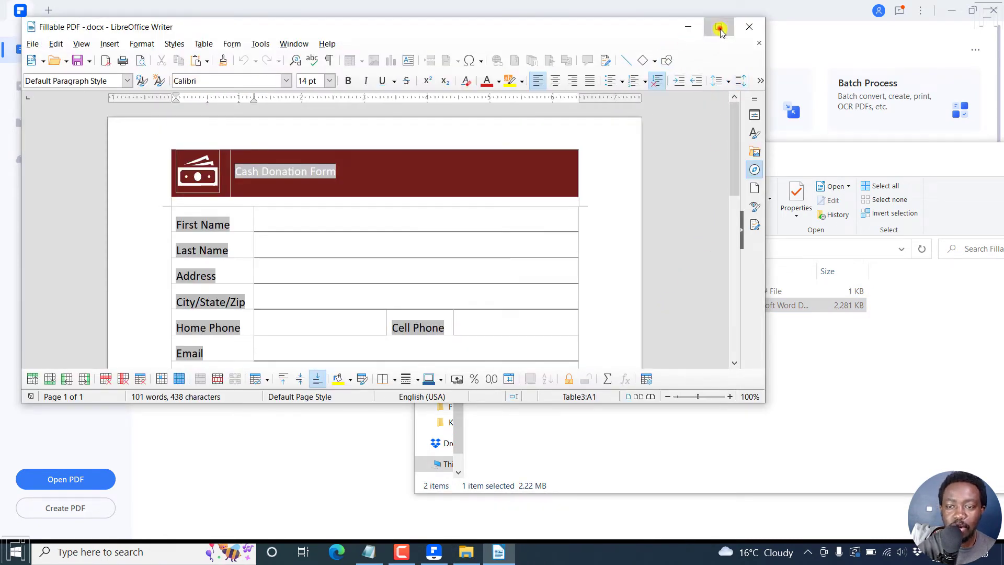
left_click(717, 27)
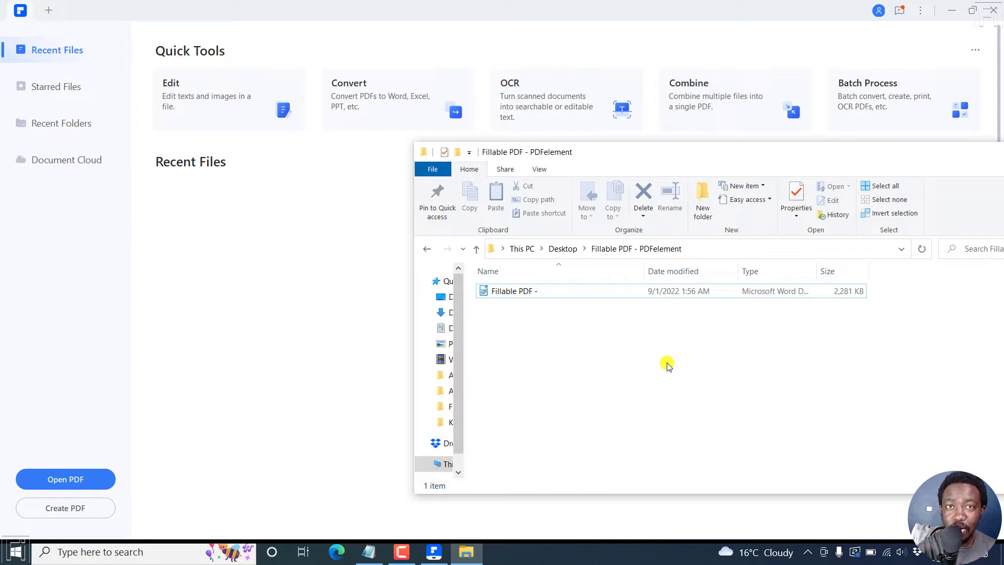
Convert the Word donation form into a new unsaved PDF tab in PDFelement
left_click(515, 290)
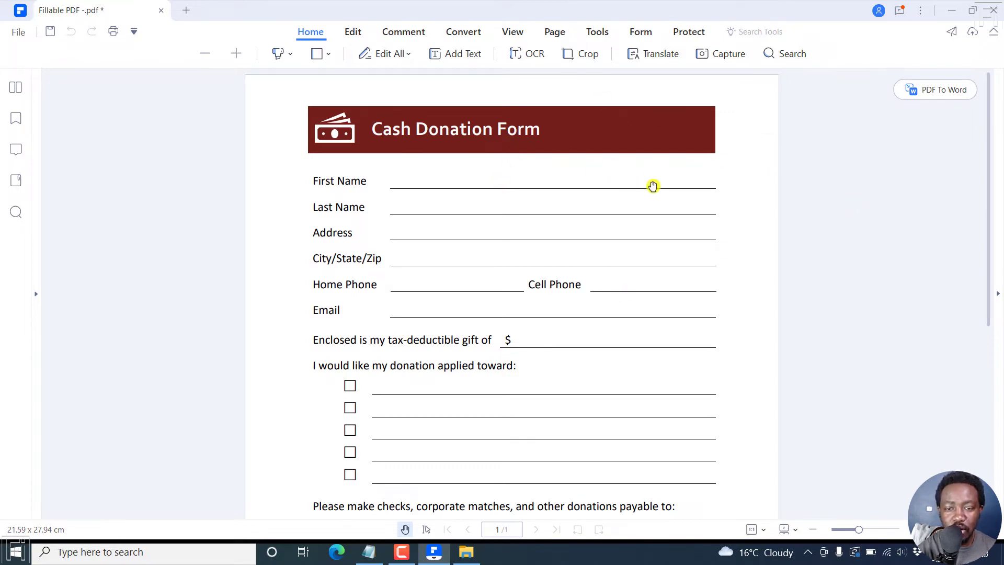
mouse_move(696, 152)
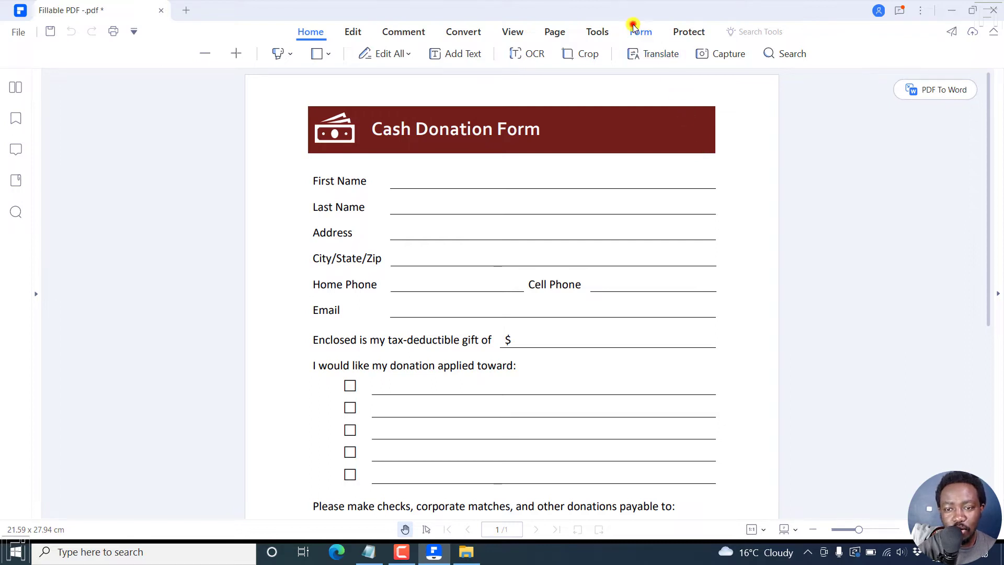
Switch the donation form into form-editing mode and look down the page
left_click(640, 32)
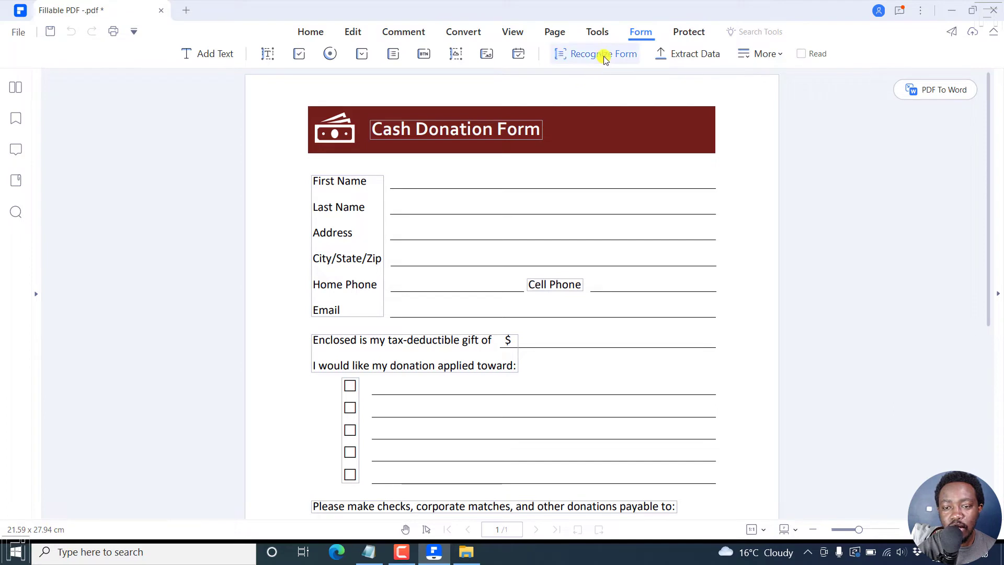
mouse_move(602, 53)
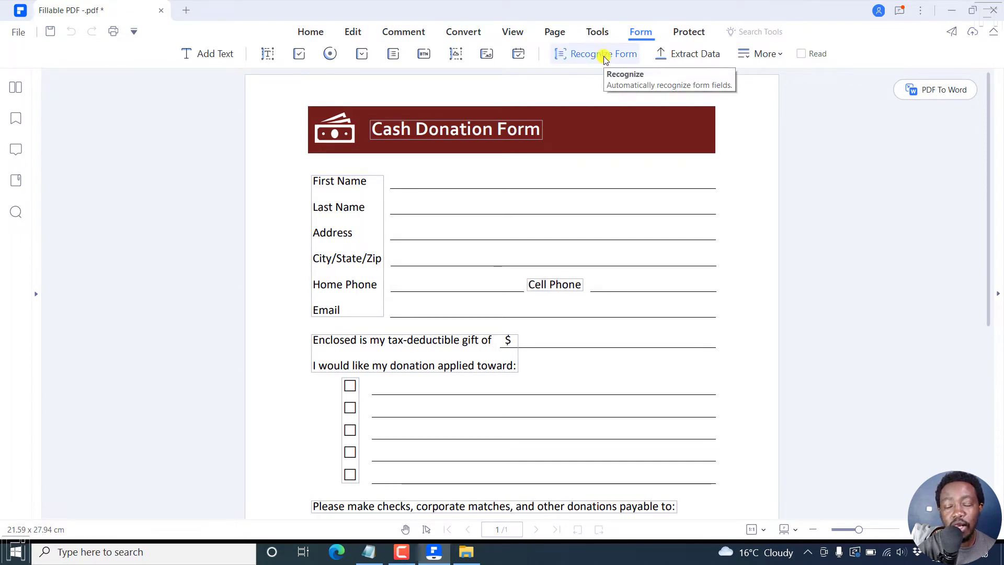
mouse_move(475, 233)
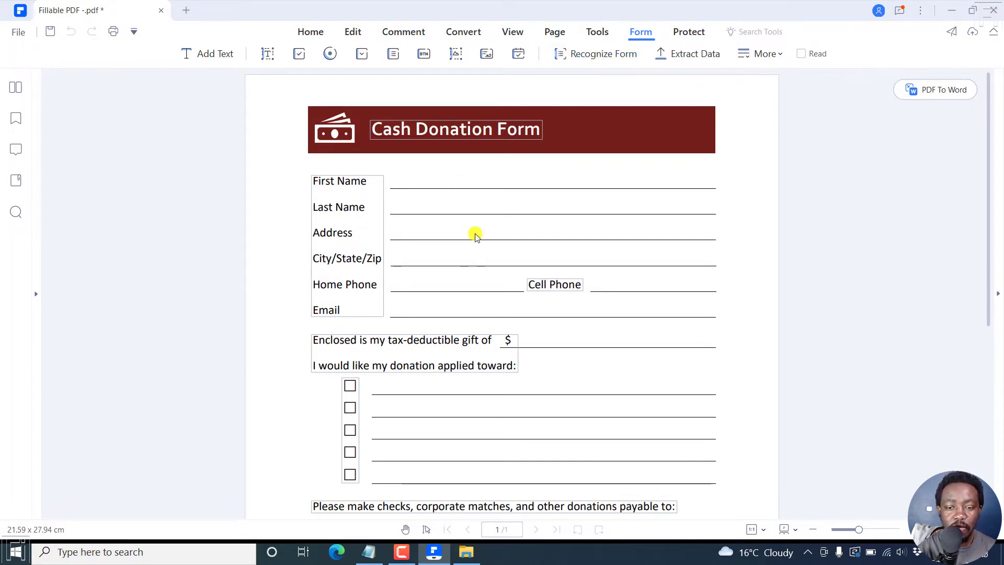
mouse_move(882, 204)
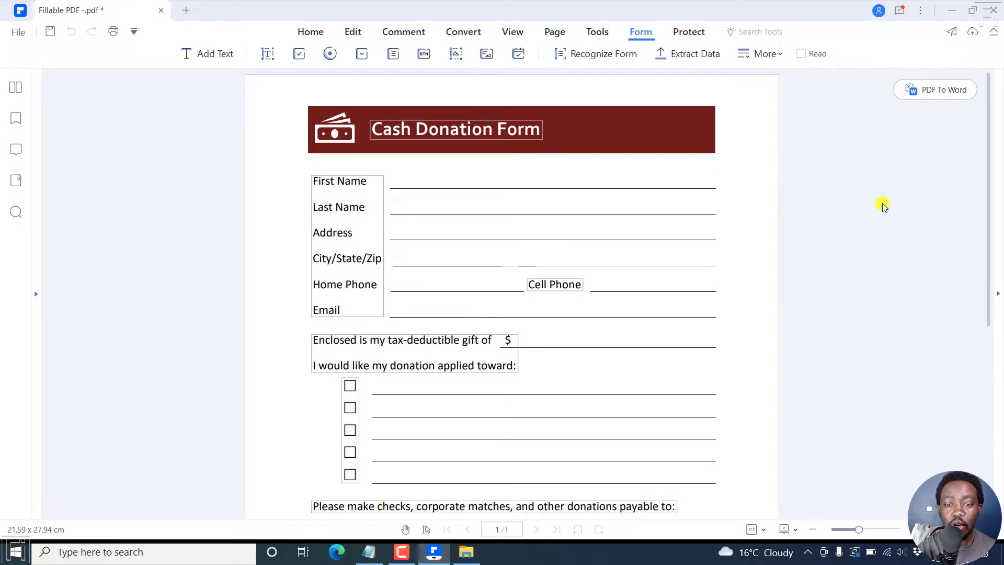
mouse_move(576, 121)
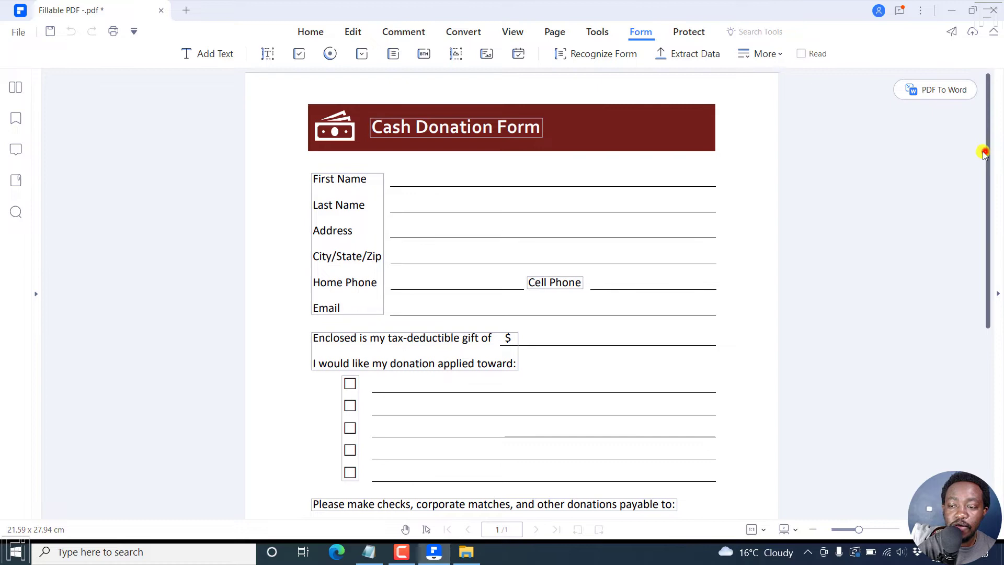
scroll("down", 3)
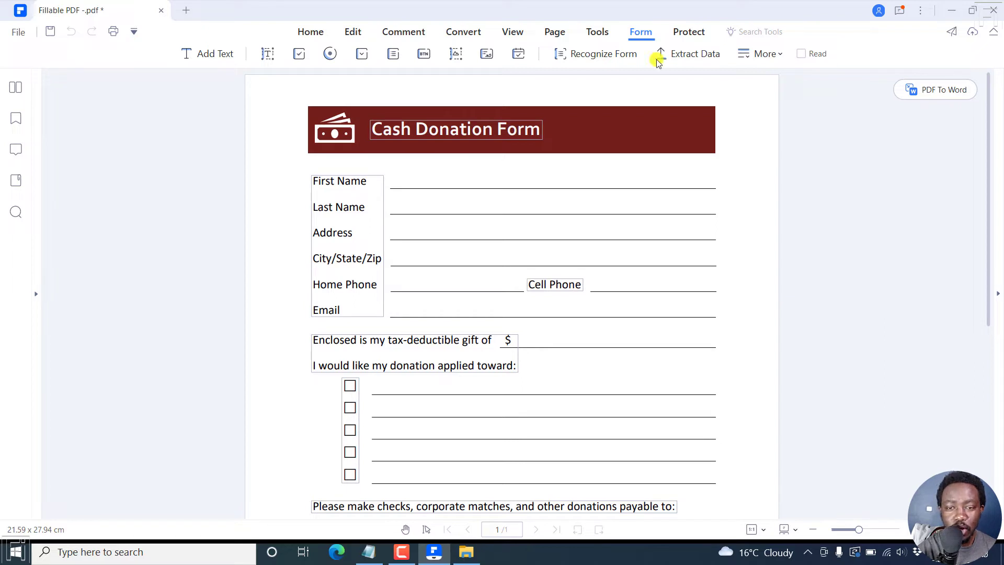
mouse_move(603, 53)
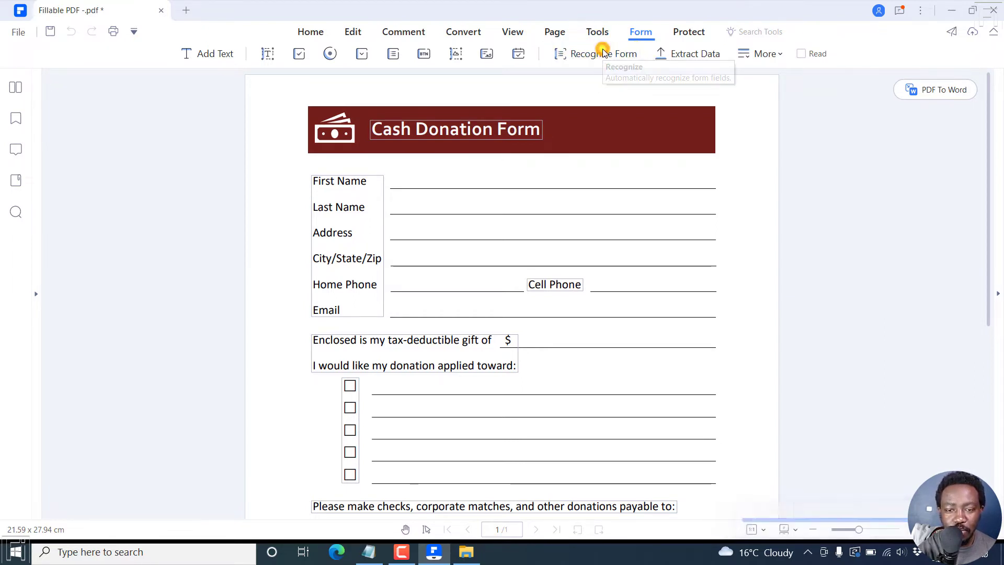
Auto-recognize the form's blanks and boxes as fillable fields and remove the field over the logo
left_click(602, 54)
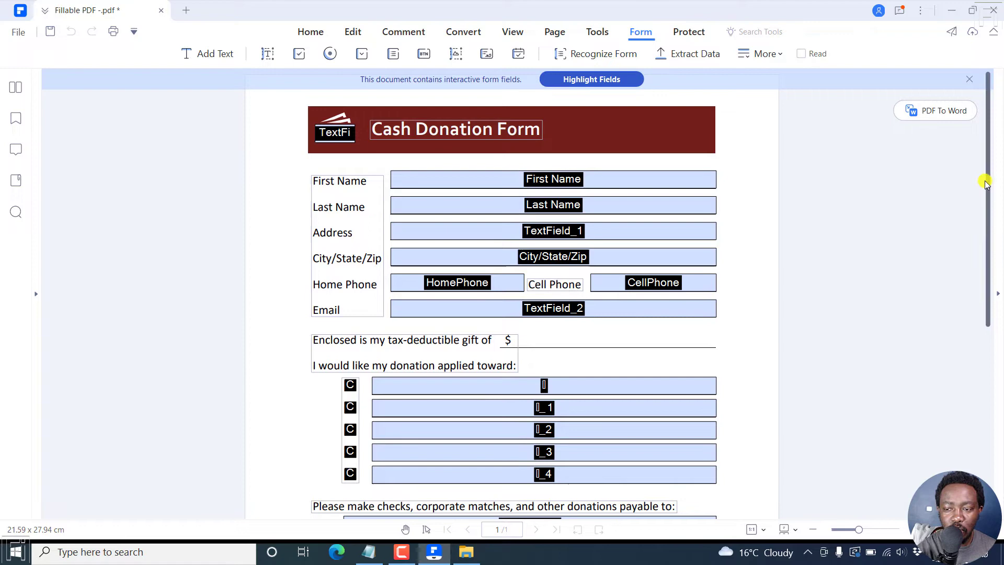
scroll("down", 3)
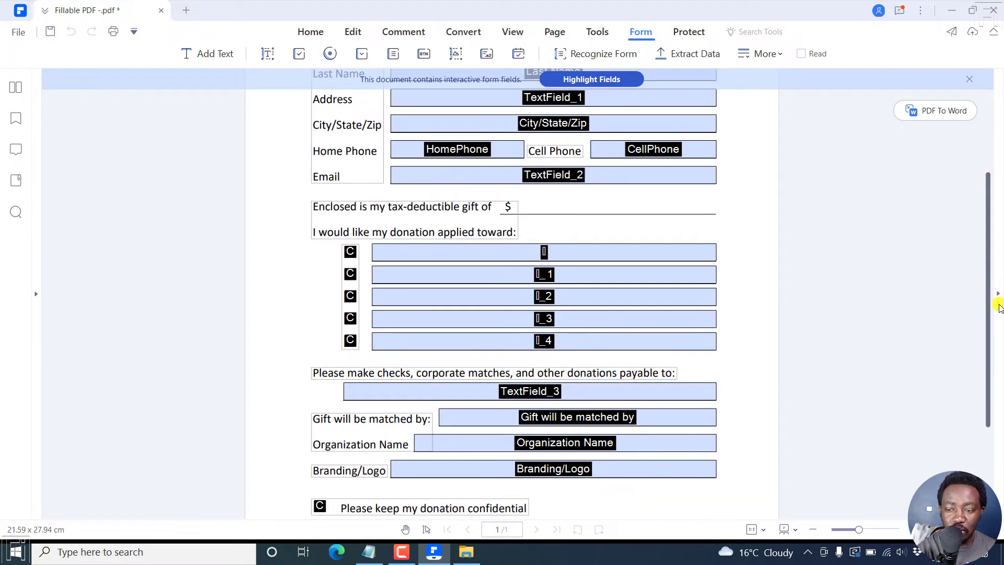
scroll("down", 3)
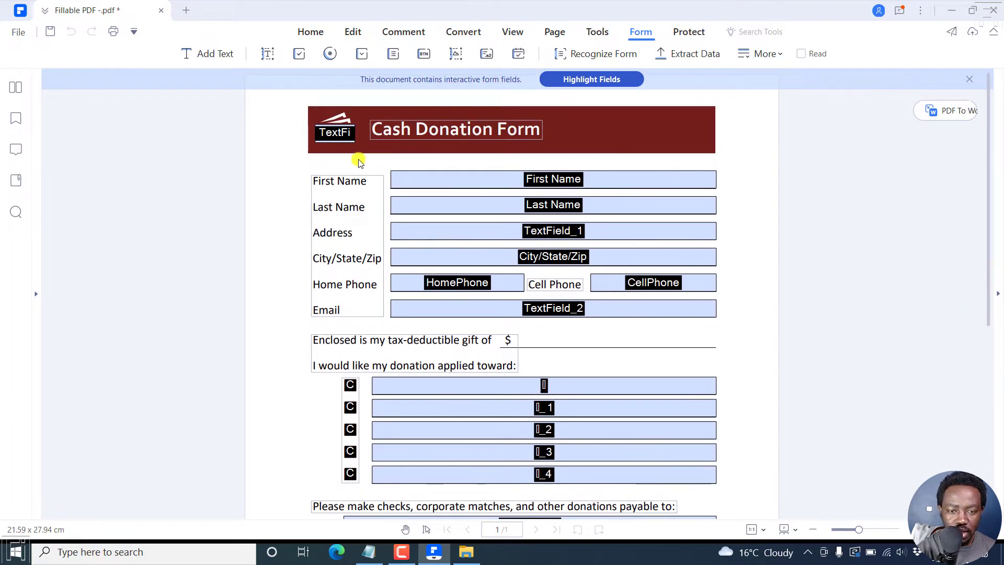
left_click(335, 132)
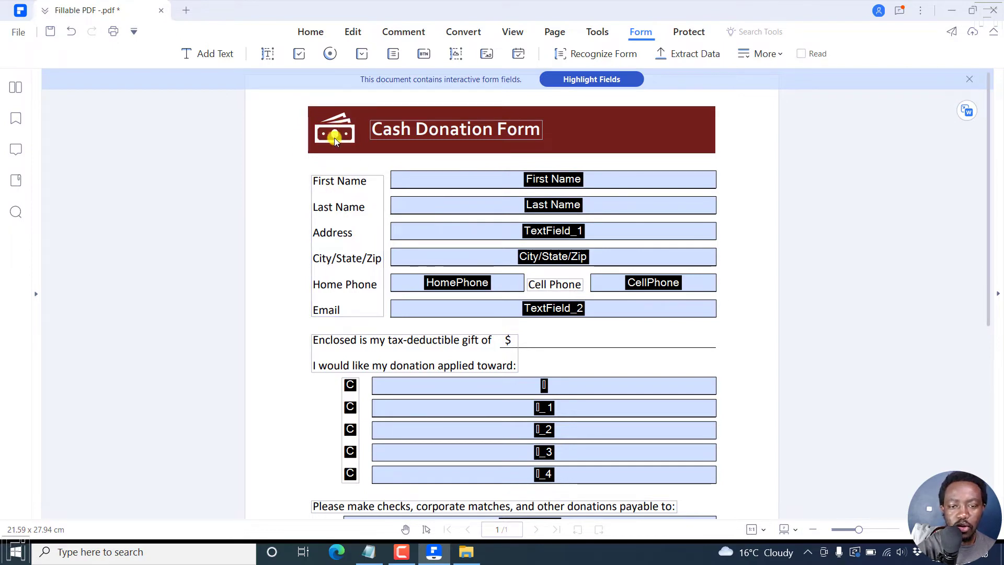
mouse_move(521, 100)
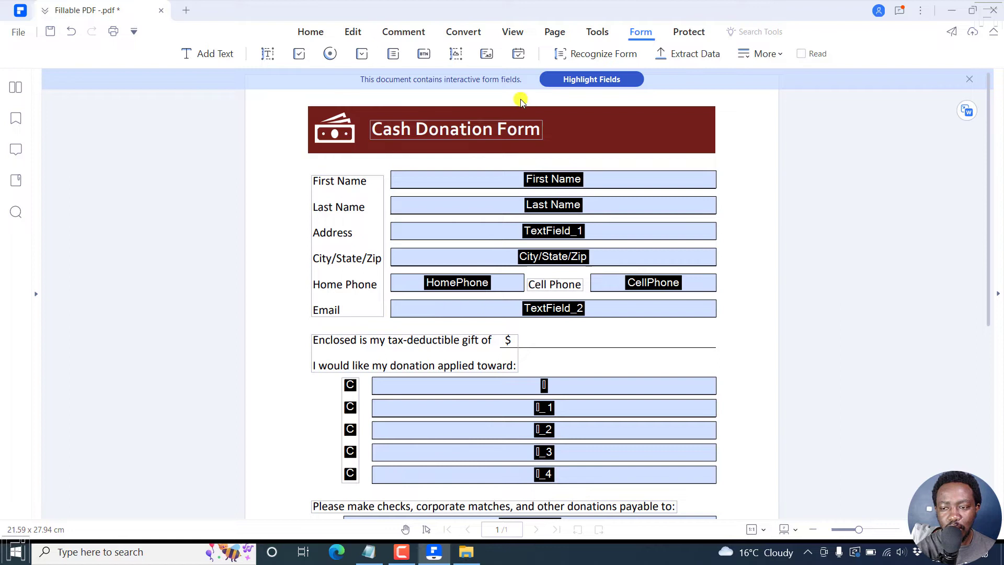
mouse_move(823, 168)
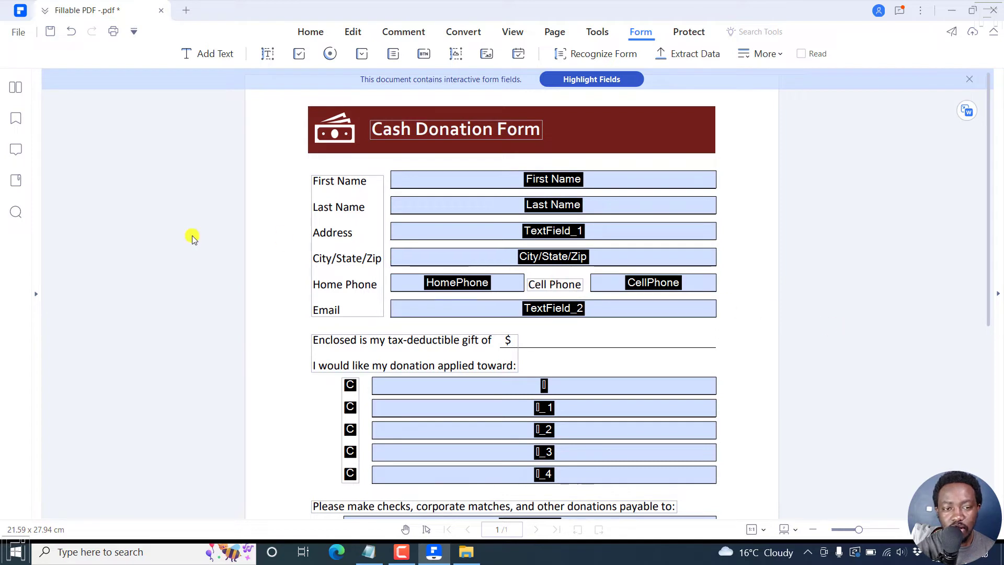
mouse_move(109, 153)
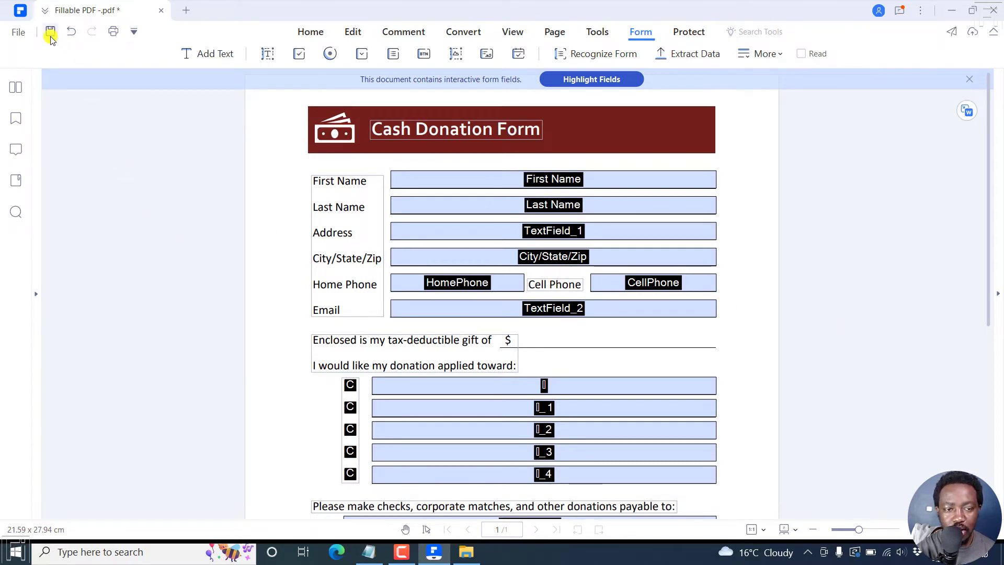
mouse_move(50, 31)
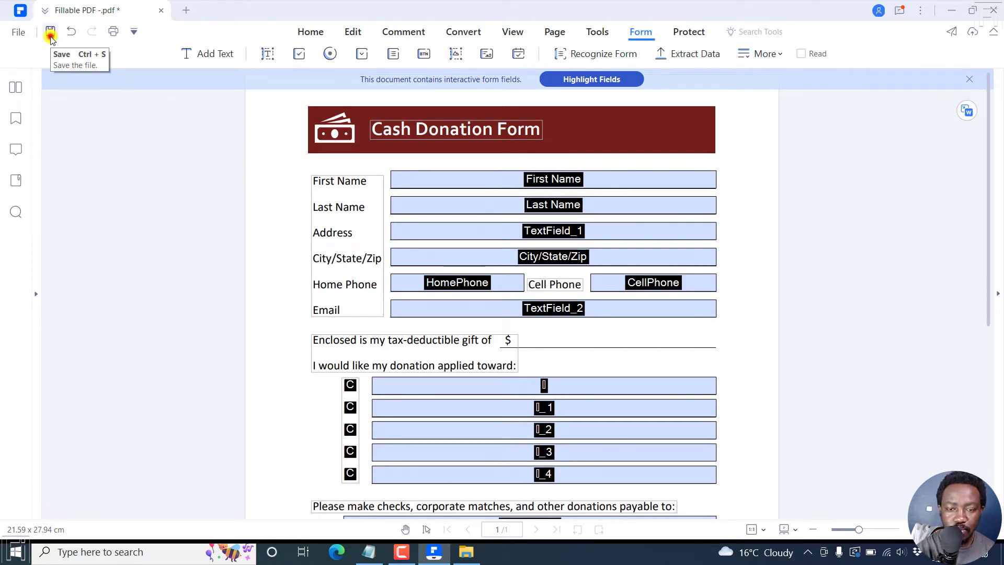
Save the recognized form as 'Fillable PDF -Ready Auto Recognize.pdf' beside the Word original
left_click(50, 31)
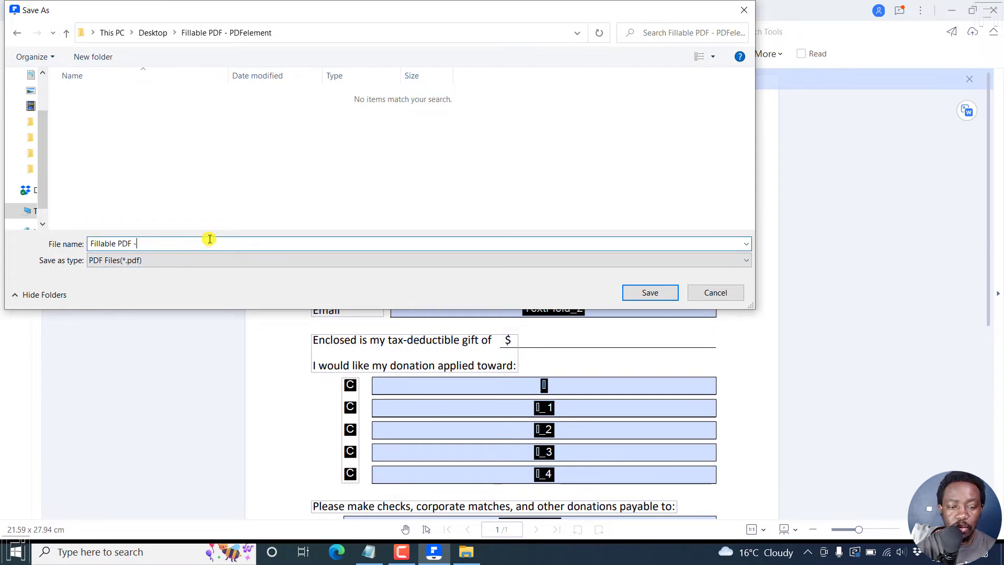
type("R")
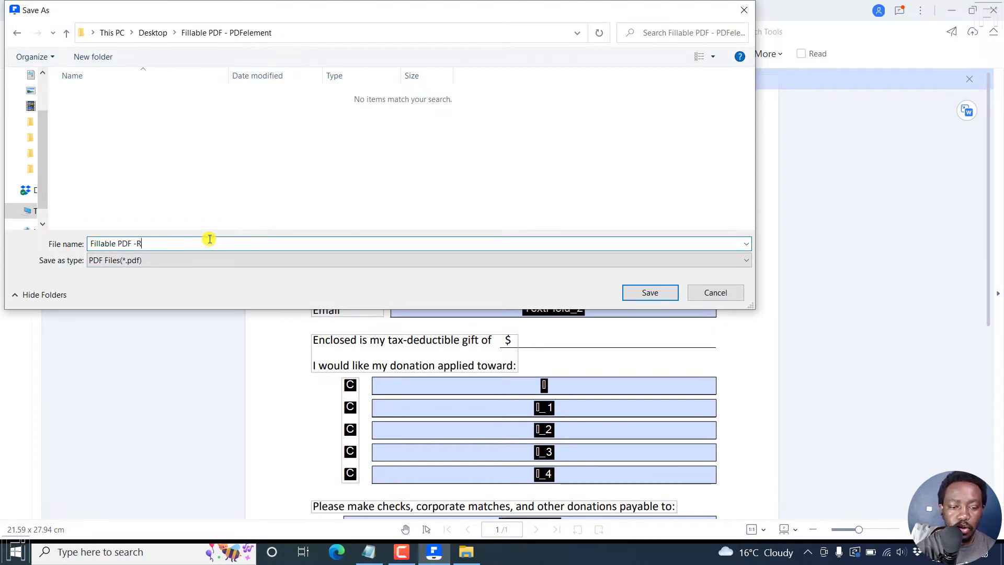
type("eady Auto Recognize")
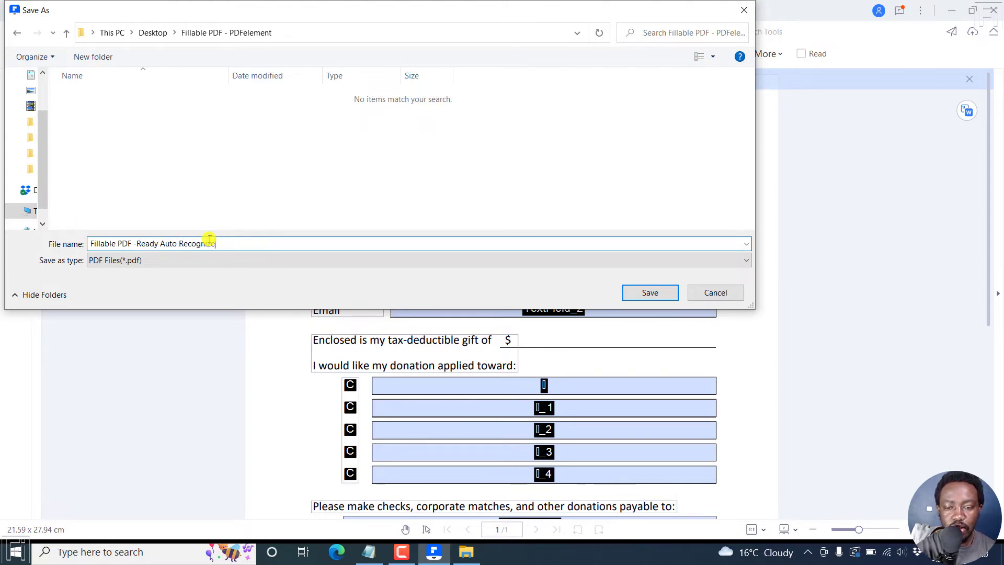
left_click(649, 293)
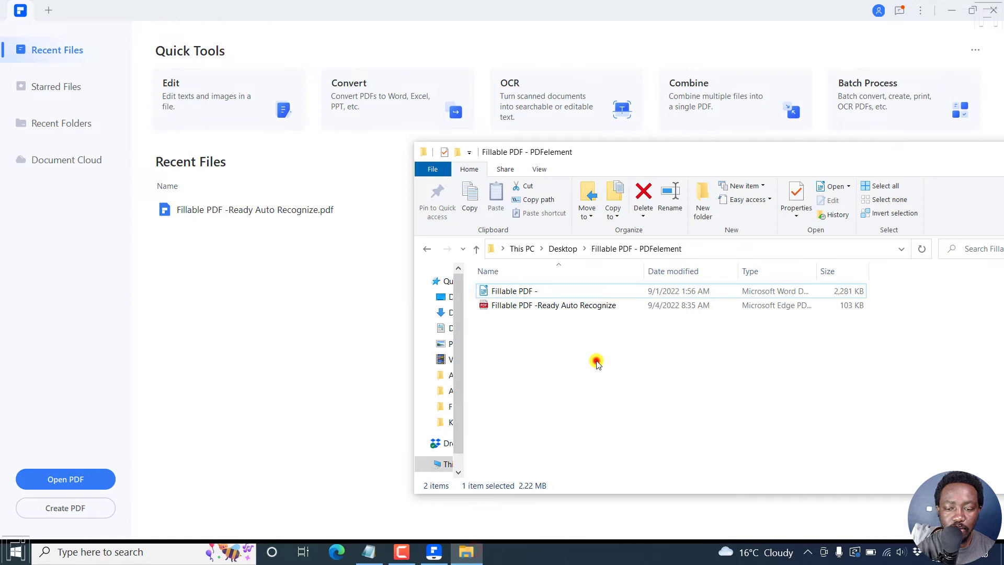
left_click(552, 304)
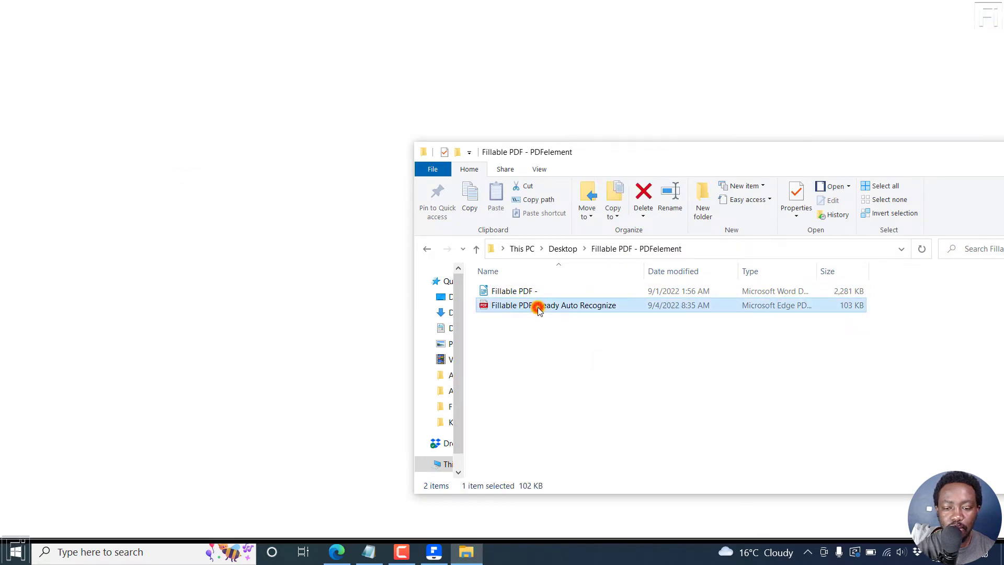
double_click(552, 304)
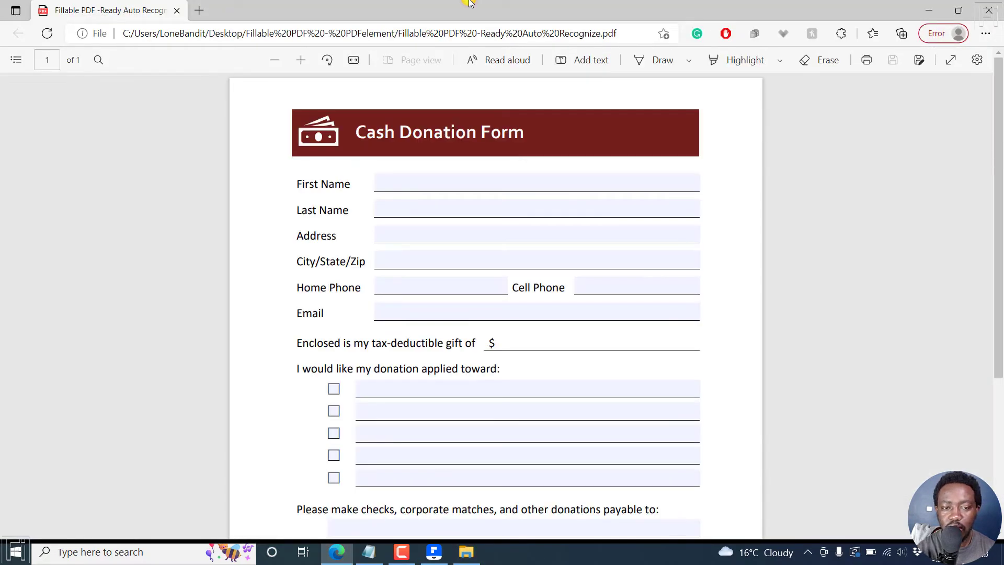
mouse_move(651, 181)
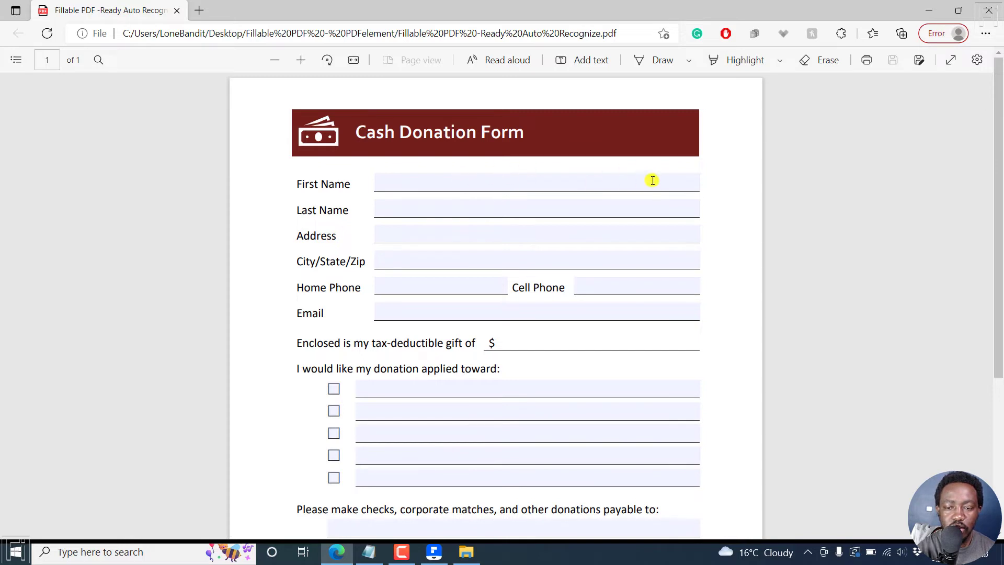
mouse_move(403, 184)
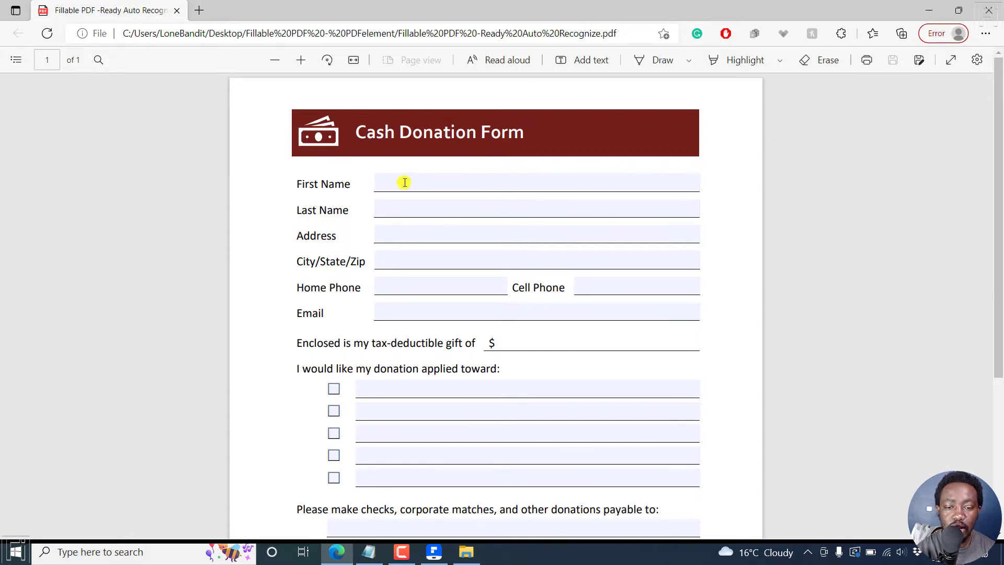
type("David")
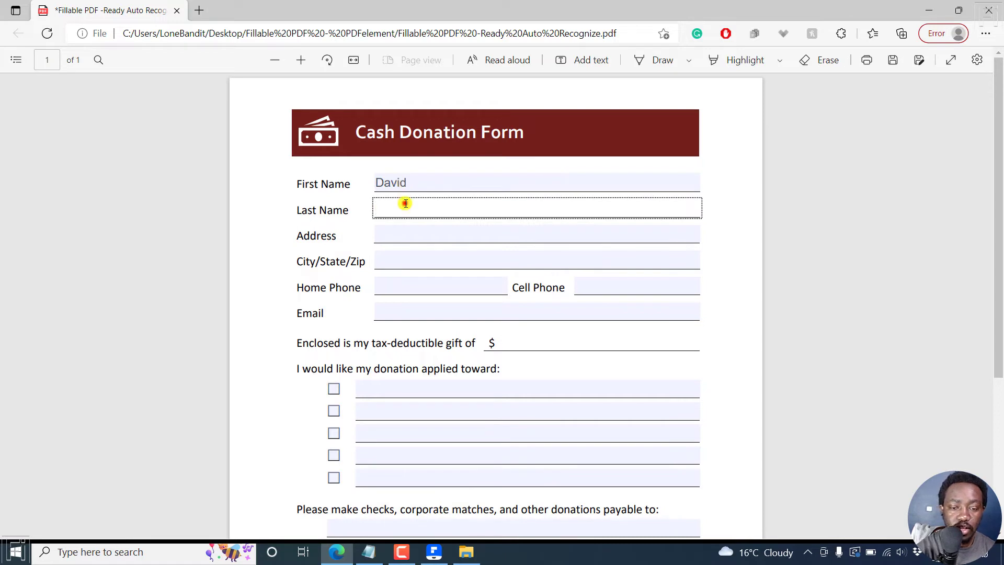
type("Mbugua")
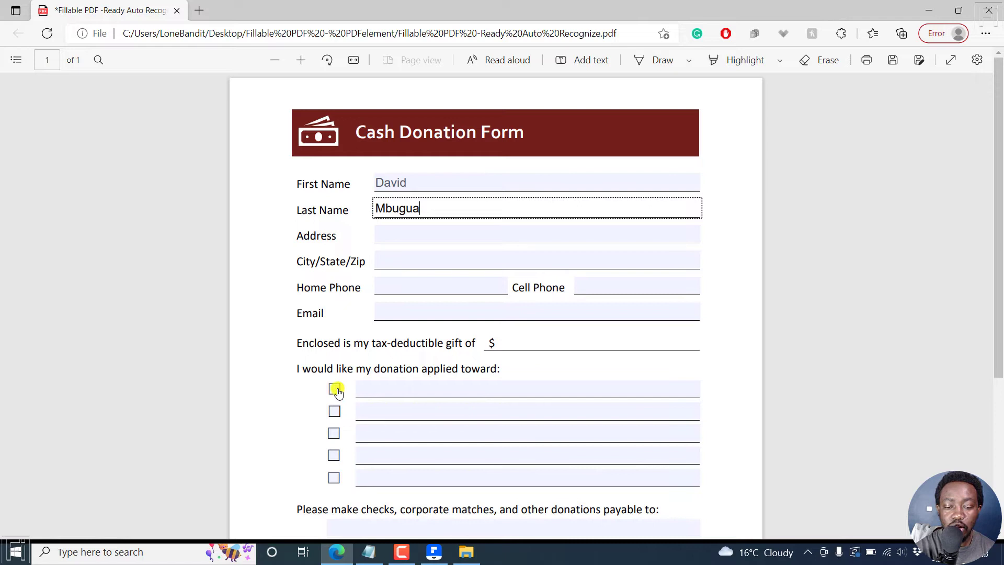
Fill the donation choice lines with School and Games, confirming the fields work
left_click(333, 388)
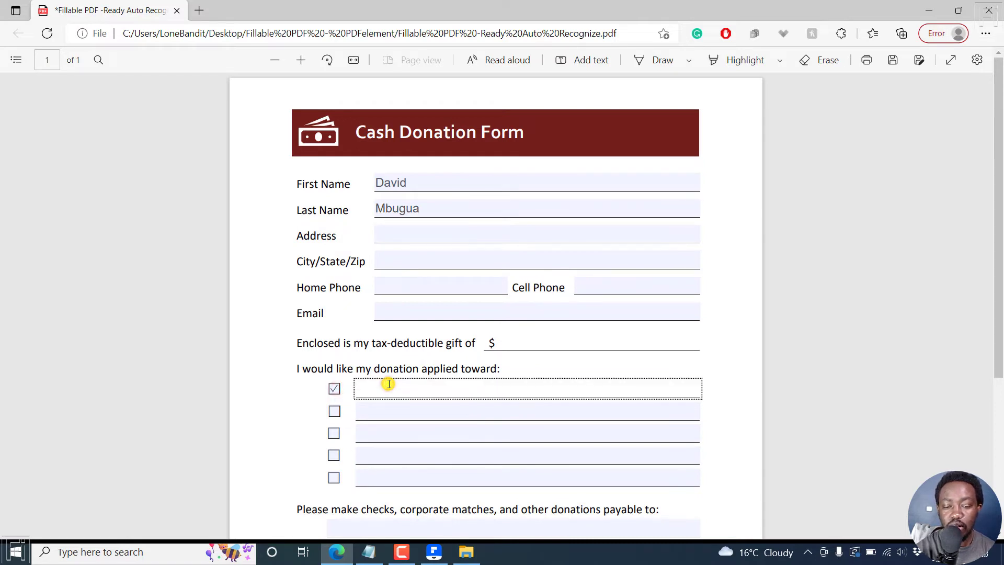
type("Sch")
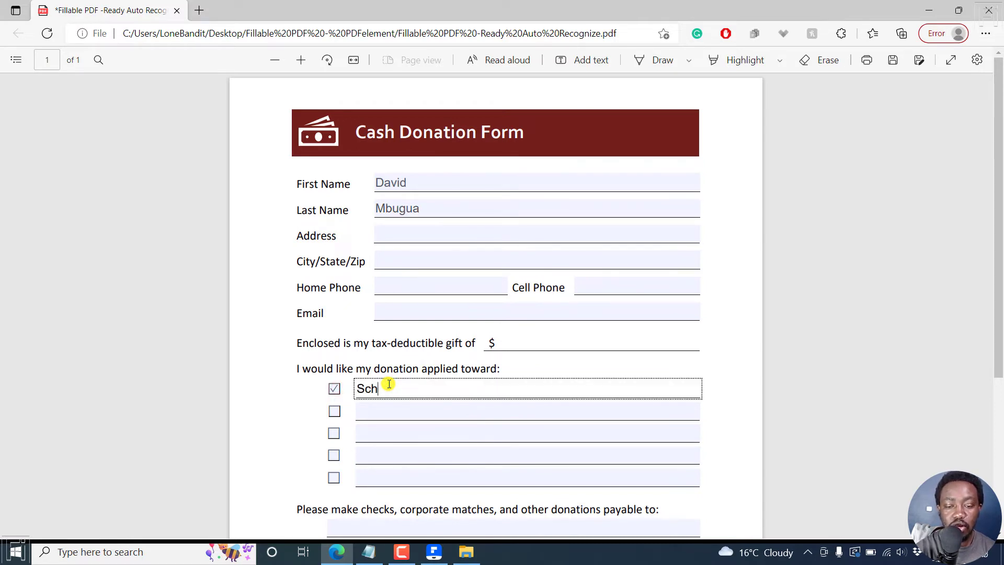
type("ool")
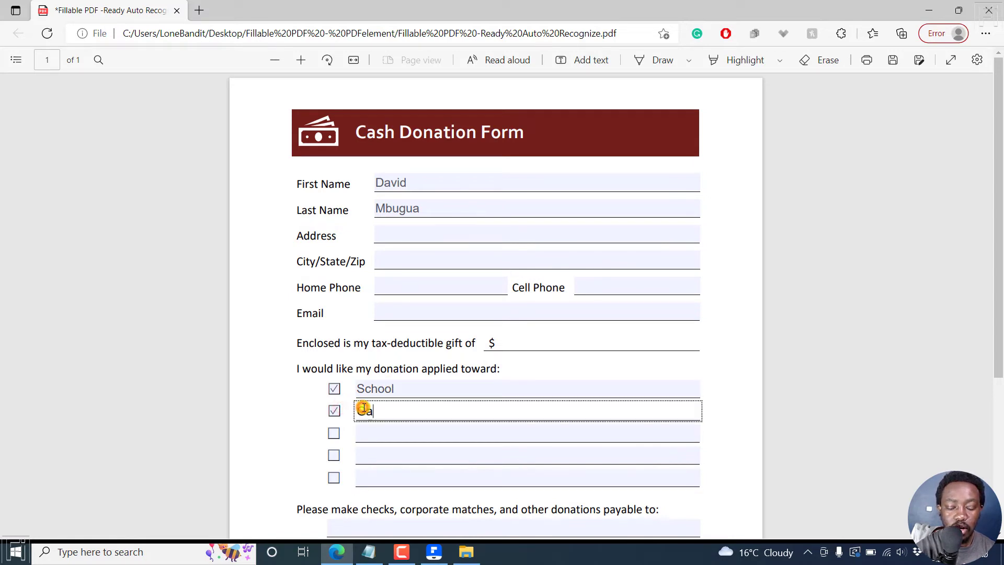
type("Games")
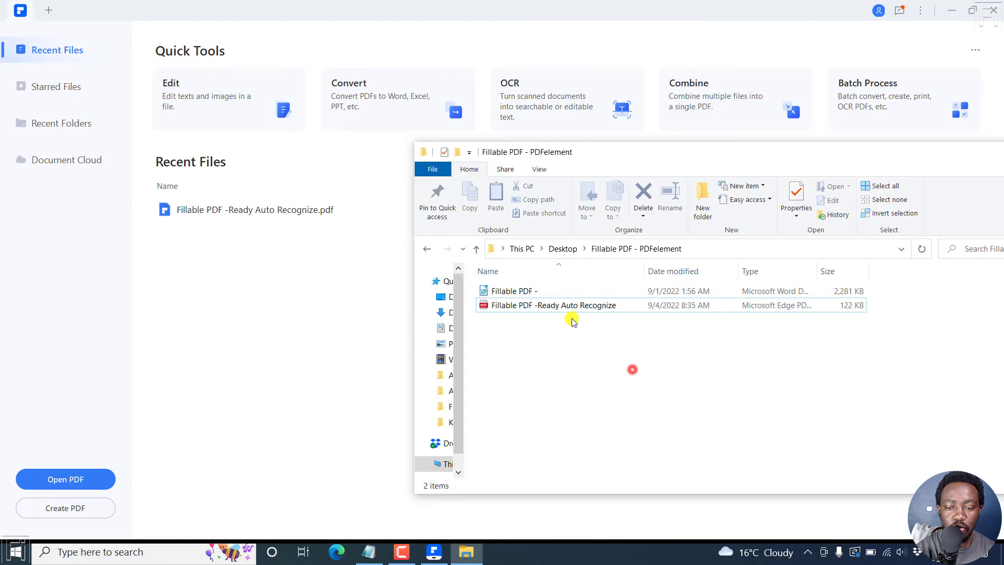
double_click(552, 304)
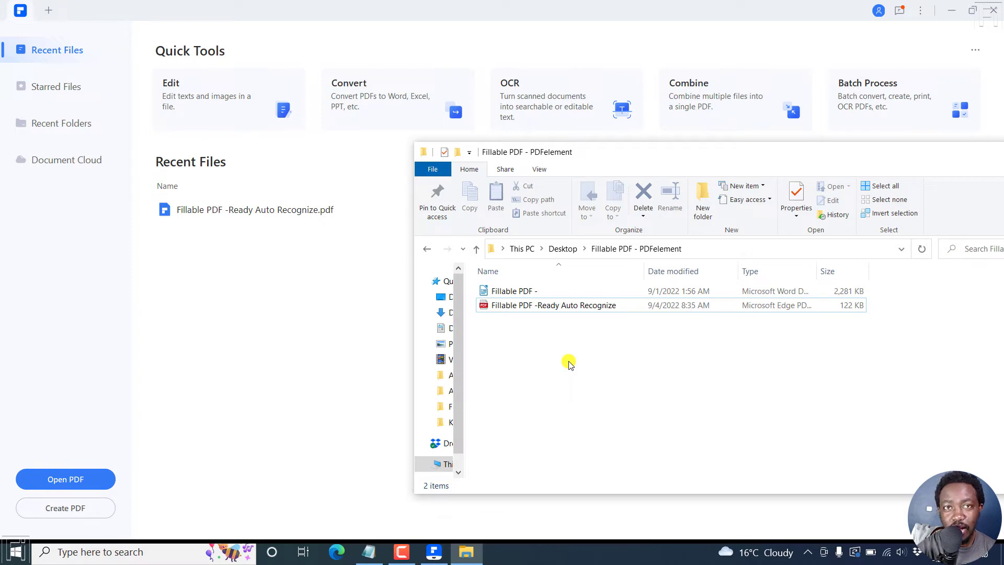
mouse_move(540, 357)
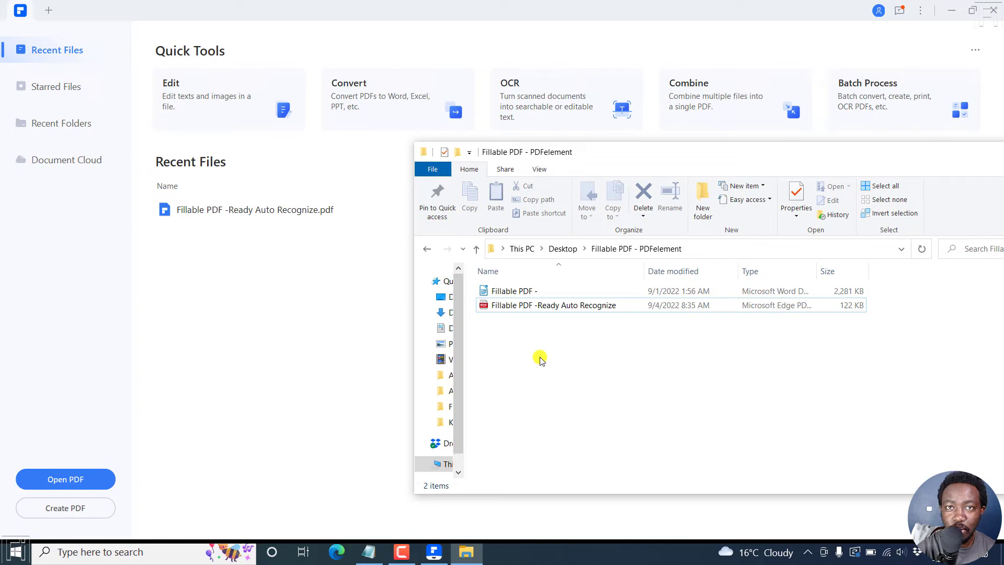
mouse_move(523, 347)
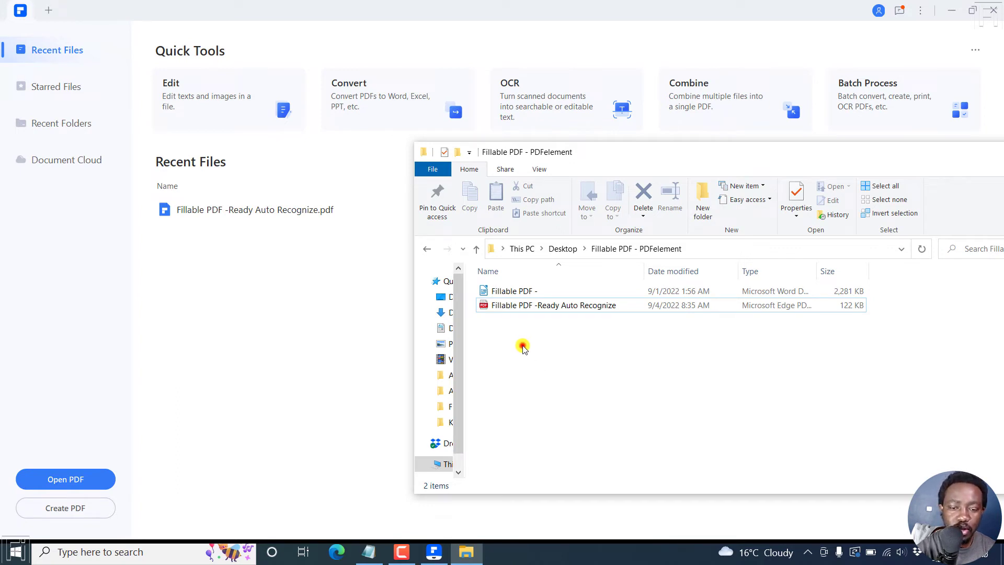
left_click(512, 291)
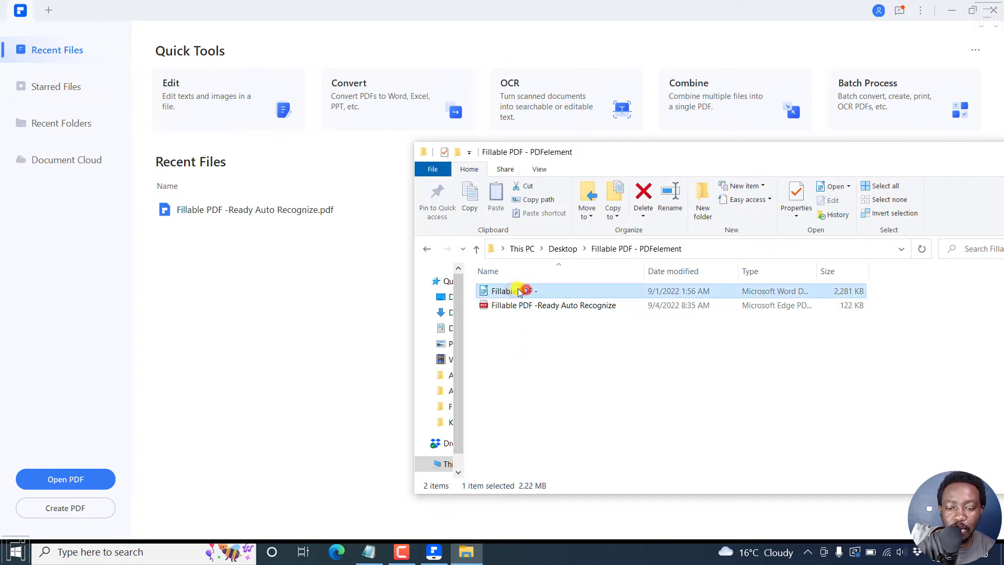
Drag the Word form into PDFelement as a new PDF and enter form-editing mode
left_click_drag(509, 291, 264, 330)
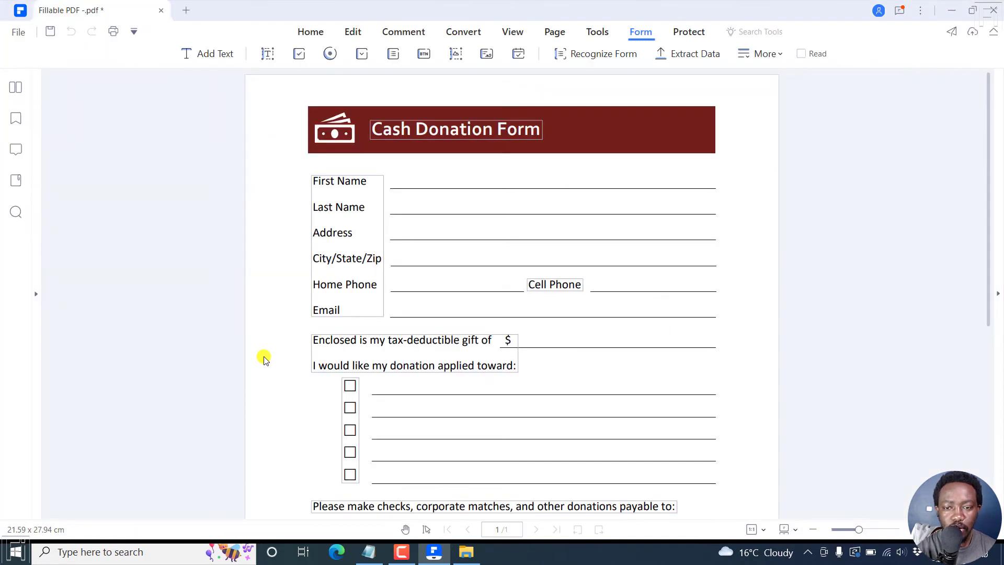
left_click(311, 32)
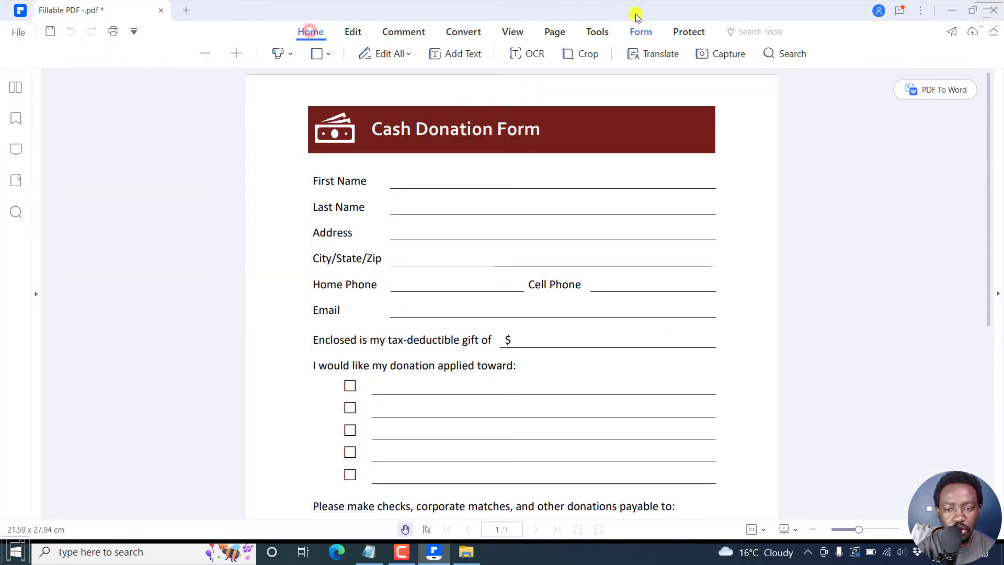
left_click(639, 32)
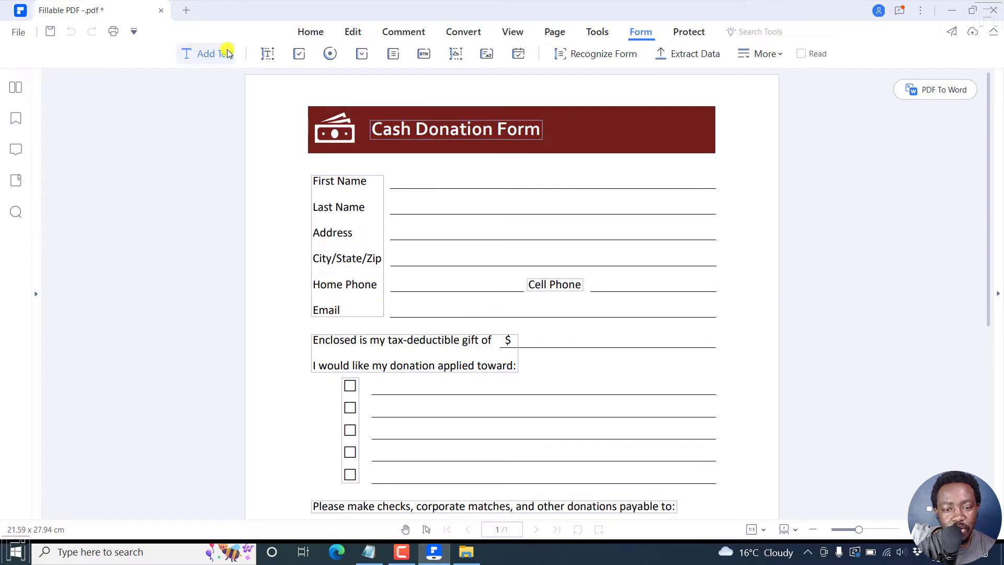
mouse_move(268, 53)
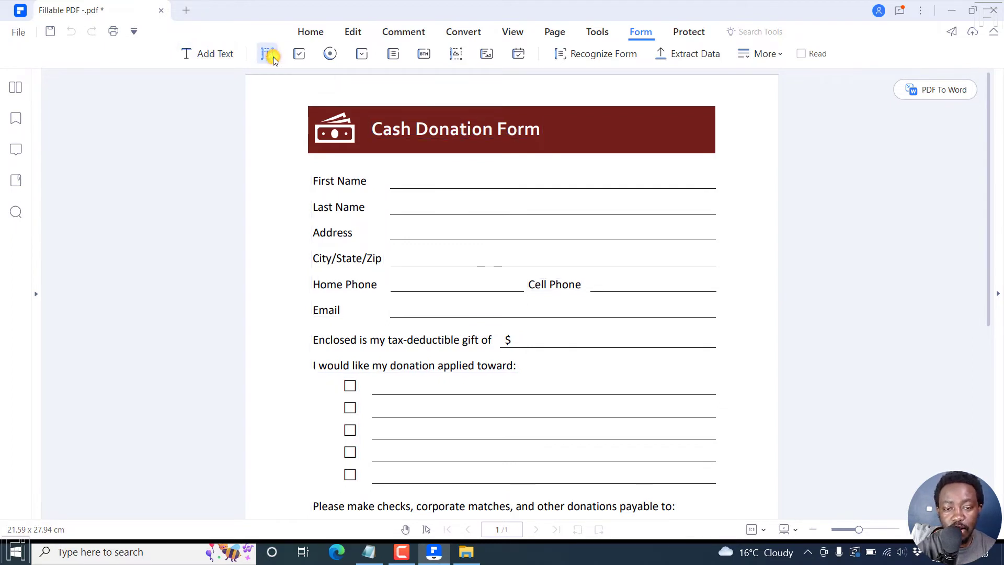
Draw text fields on the First Name, Last Name and tax-deductible gift amount lines
left_click(266, 54)
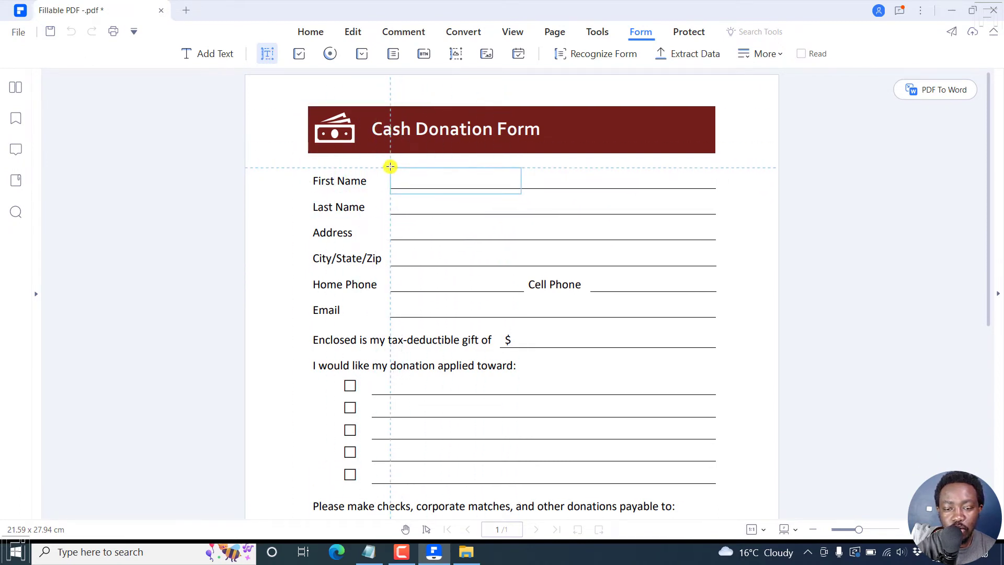
left_click_drag(519, 181, 419, 184)
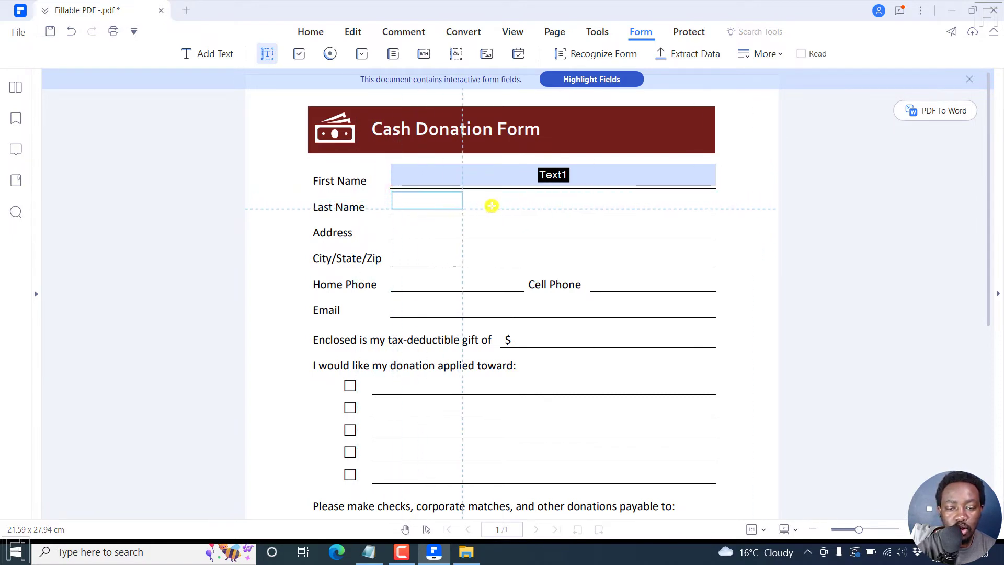
left_click_drag(491, 206, 717, 210)
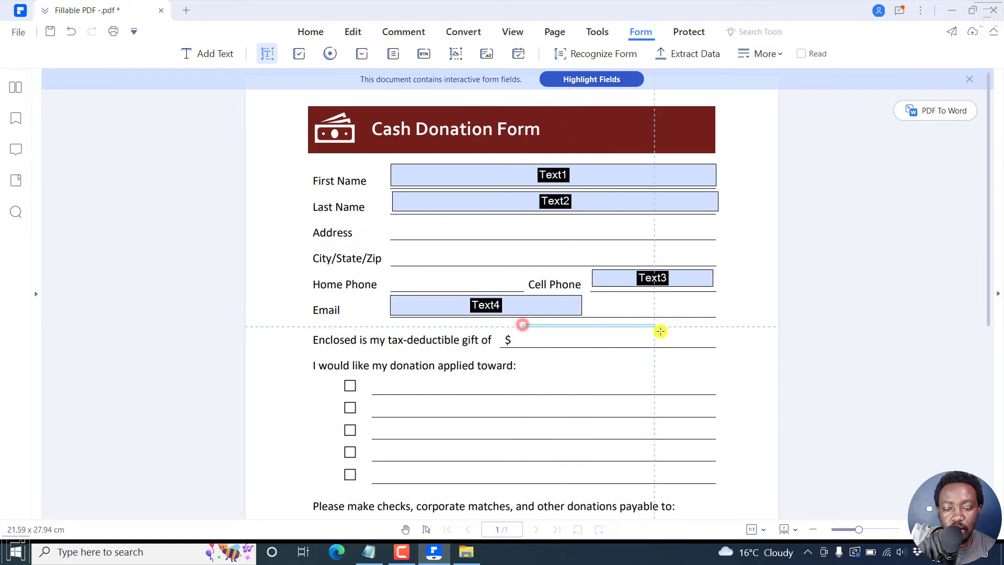
left_click_drag(523, 324, 719, 343)
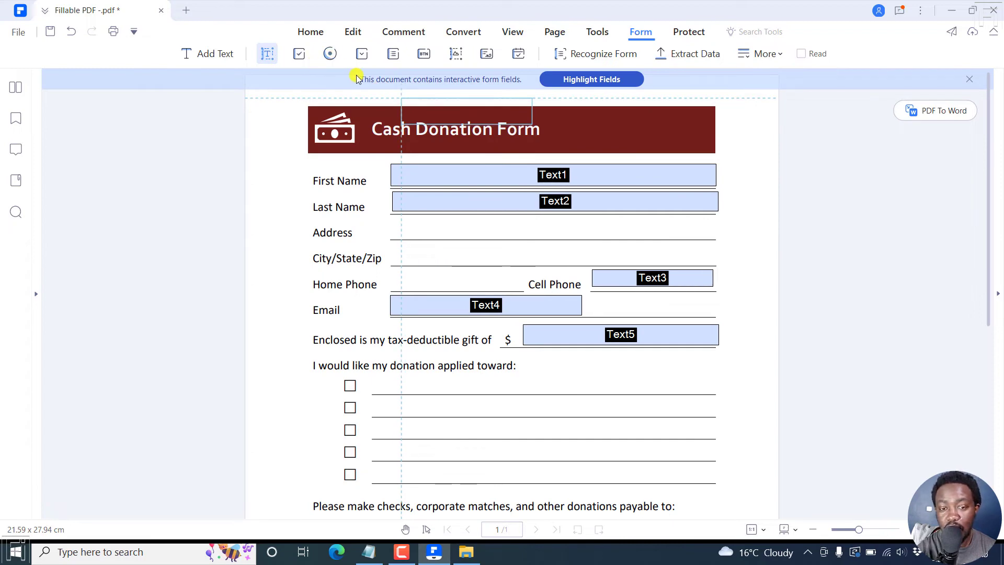
mouse_move(298, 54)
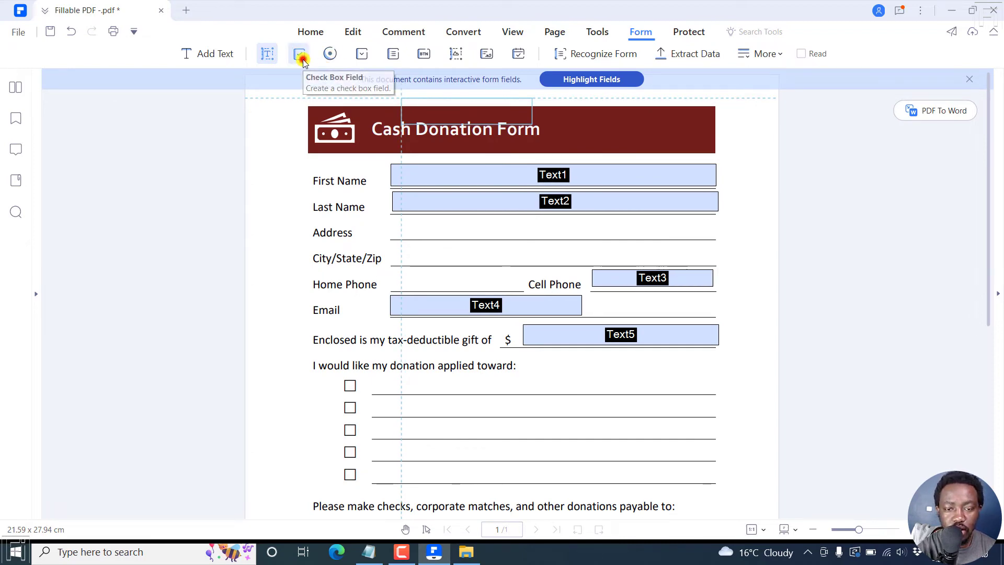
Place checkbox fields over the first two donation-purpose squares
left_click(298, 53)
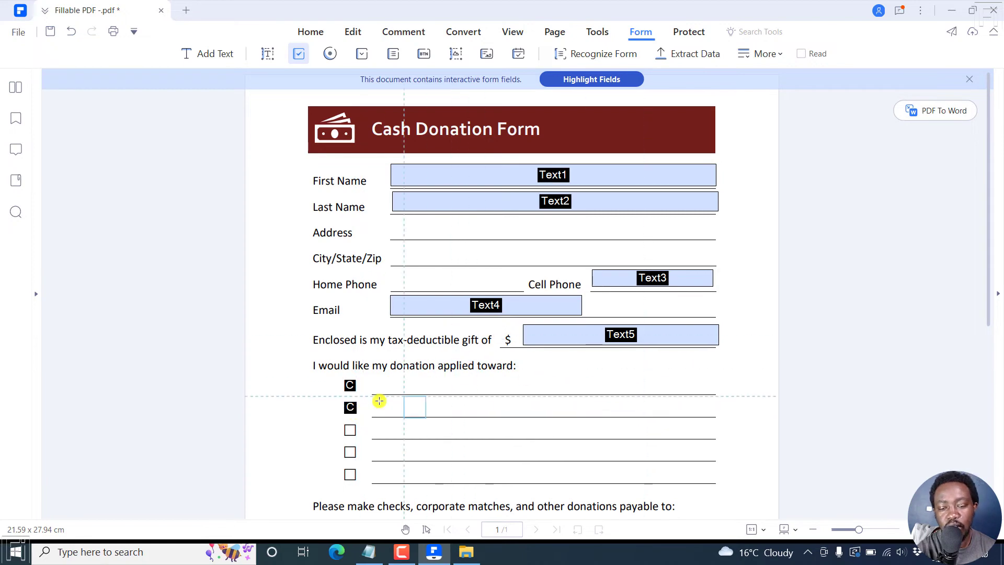
mouse_move(989, 214)
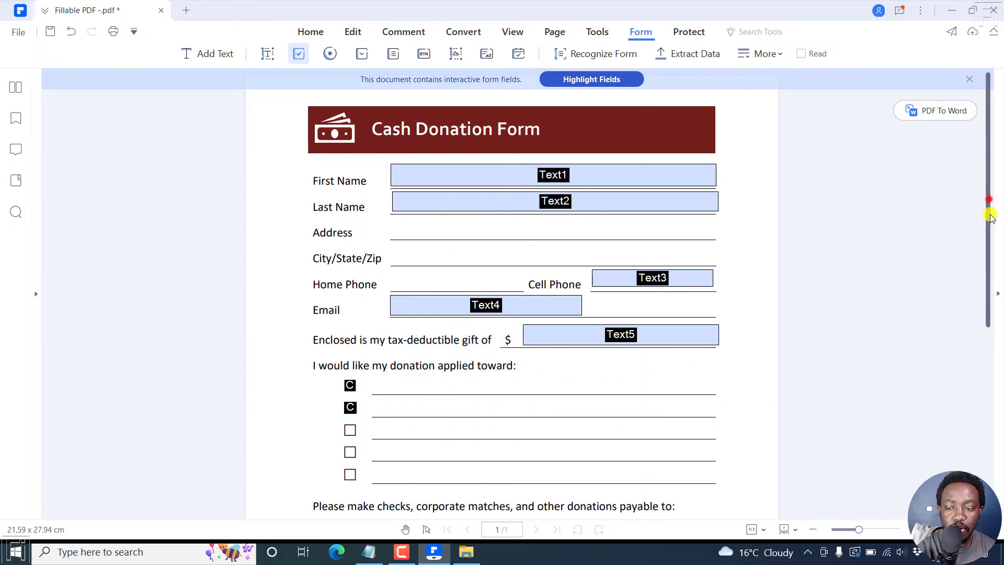
Draw text fields on the gift-matched-by and Organization Name lines
scroll("down", 3)
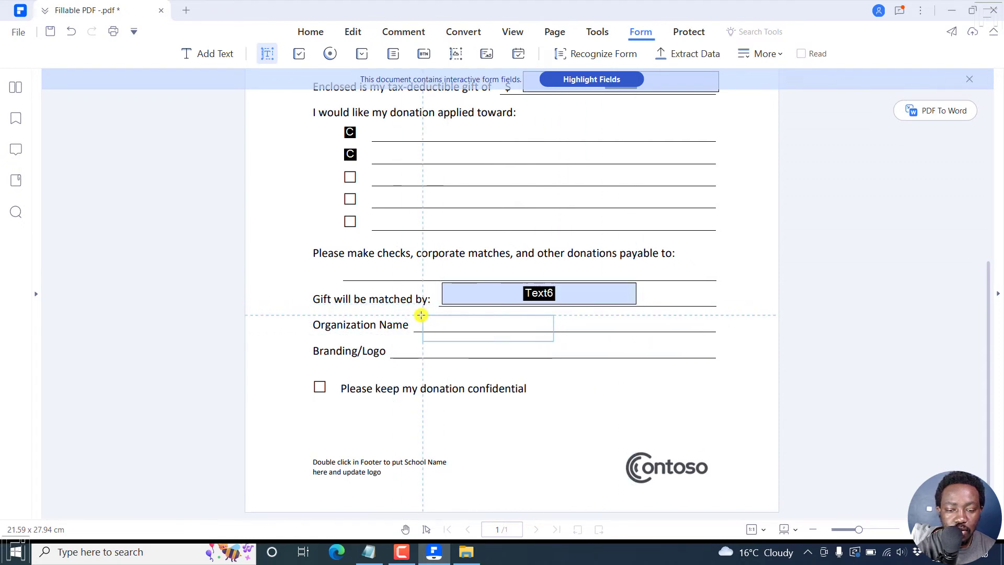
left_click_drag(422, 315, 587, 331)
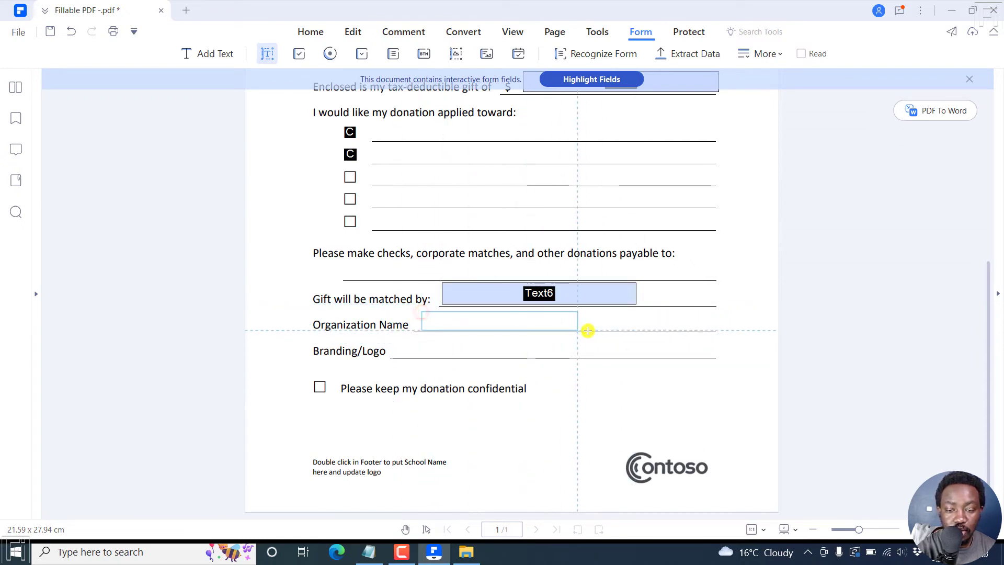
left_click_drag(419, 324, 630, 331)
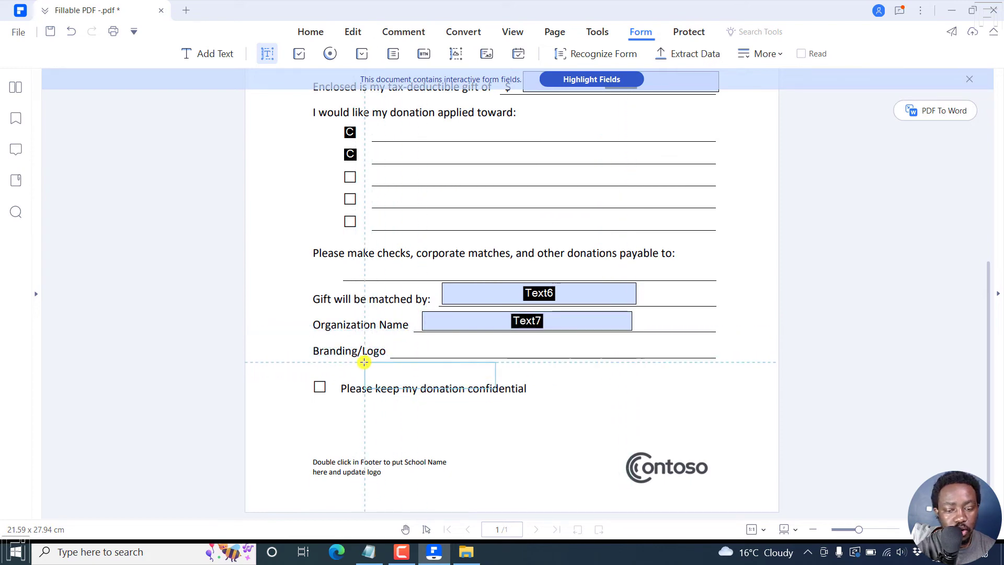
Add a checkbox field on the keep-donation-confidential box
left_click(297, 54)
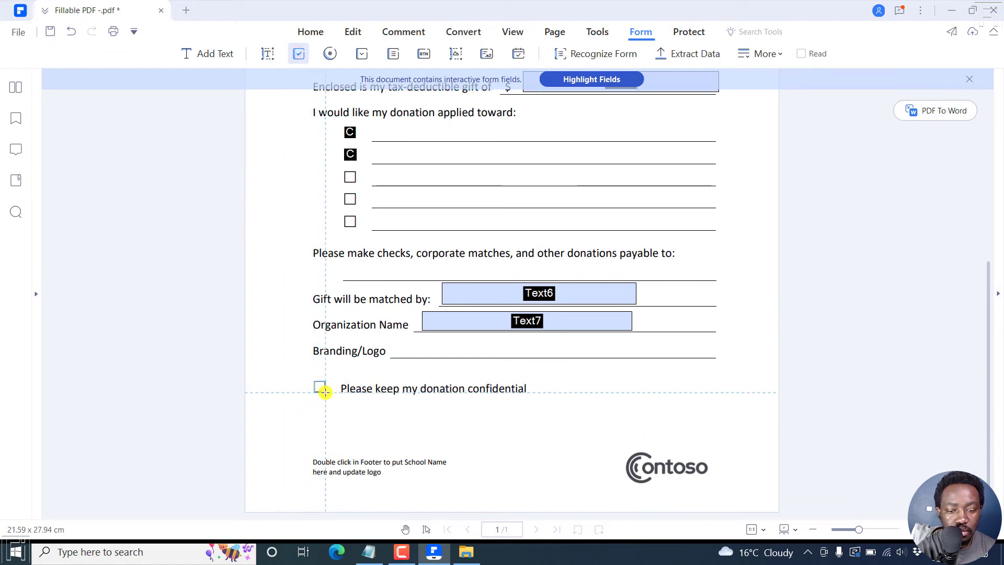
left_click(320, 388)
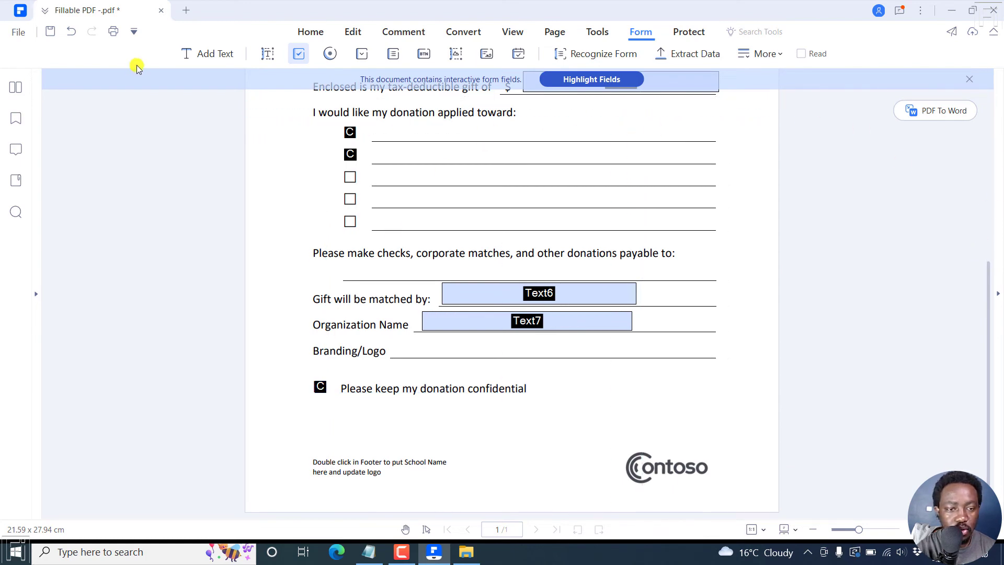
scroll("down", 3)
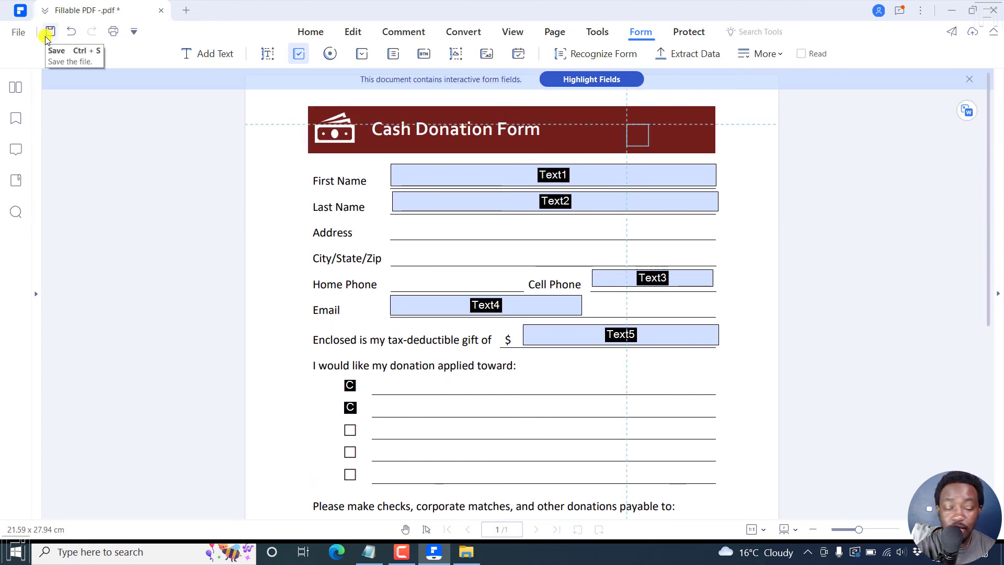
Save the hand-built form as 'Fillable PDF -Few Sections Fillable.pdf' in the PDFelement folder
left_click(50, 31)
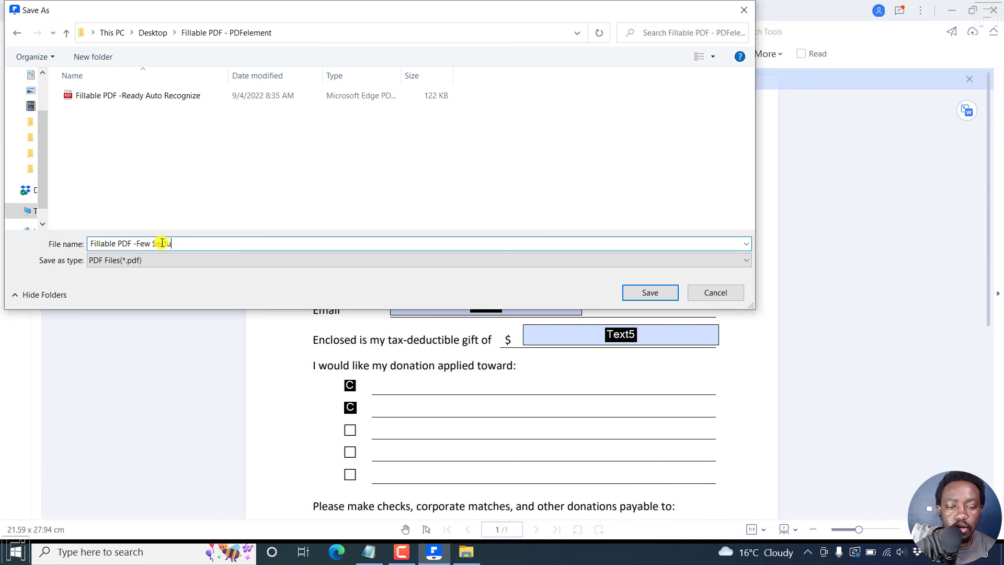
type("ions Fi")
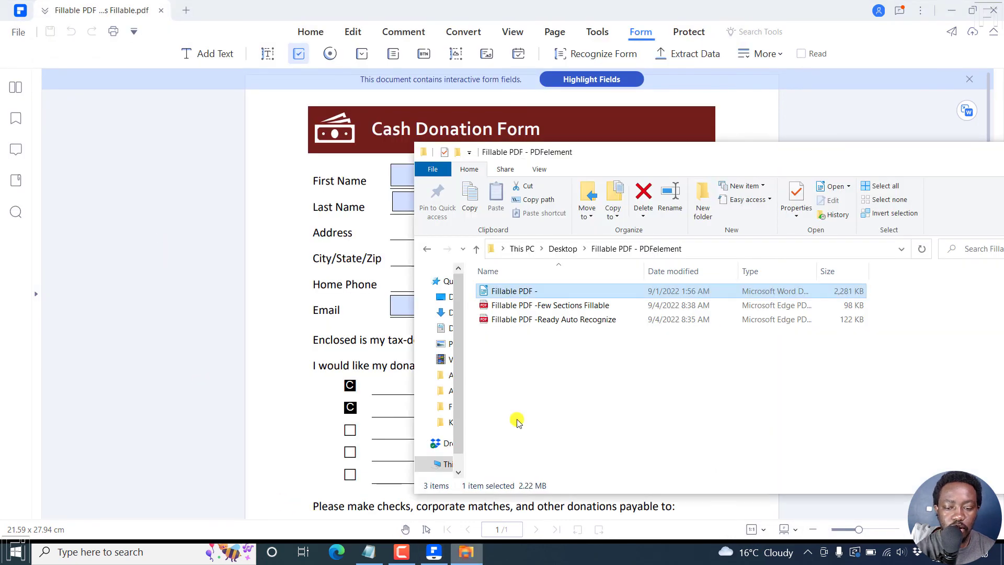
Launch 'Fillable PDF -Few Sections Fillable' from the folder so it loads in Microsoft Edge
left_click(547, 304)
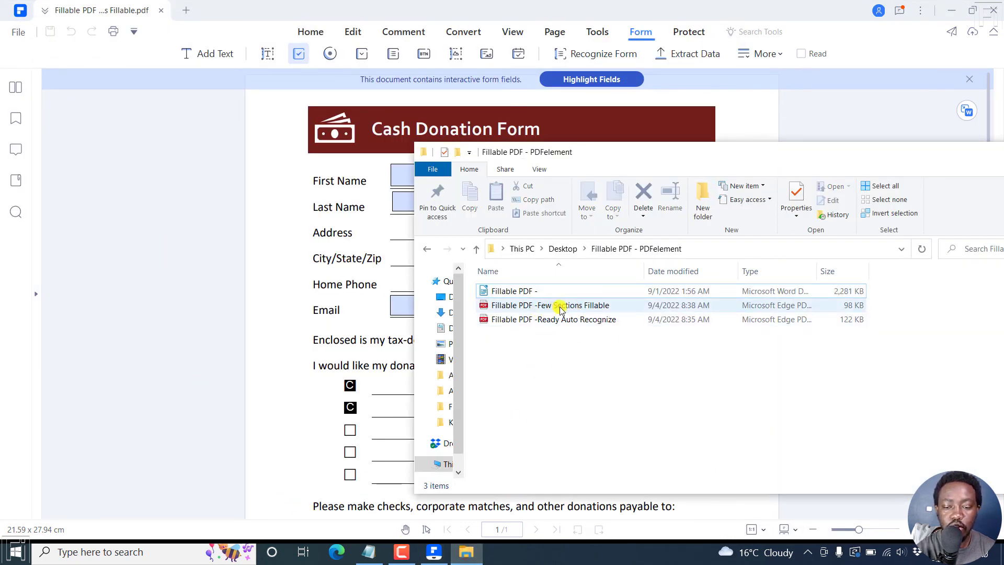
mouse_move(566, 308)
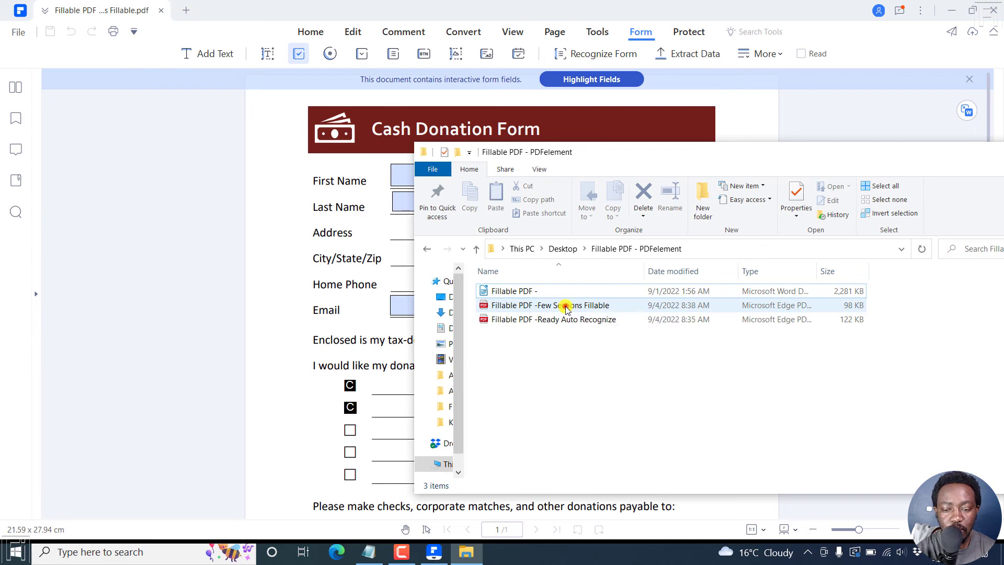
double_click(552, 304)
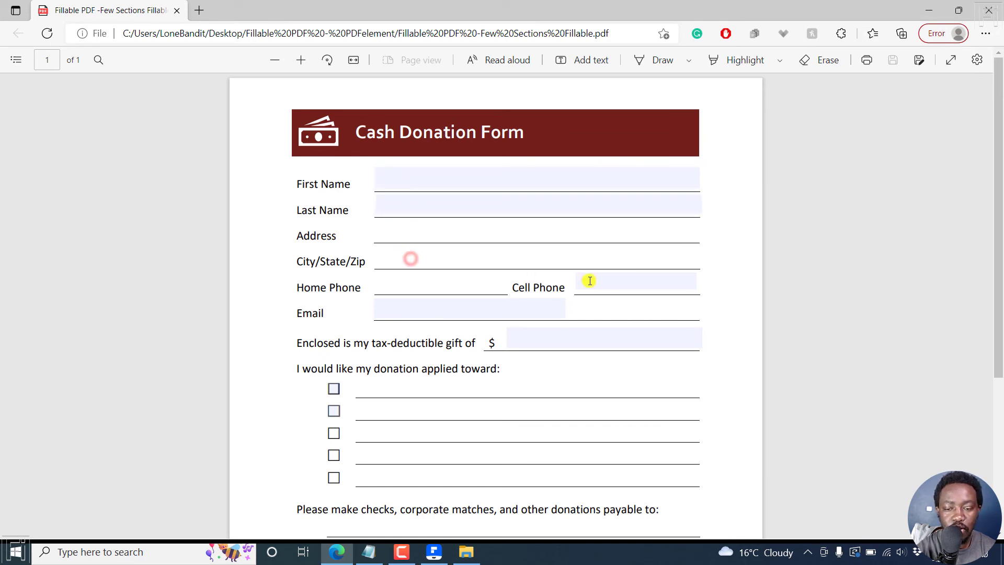
Try the gift amount field and tick donation-purpose checkboxes in Edge, checking the rest of the form
left_click(448, 312)
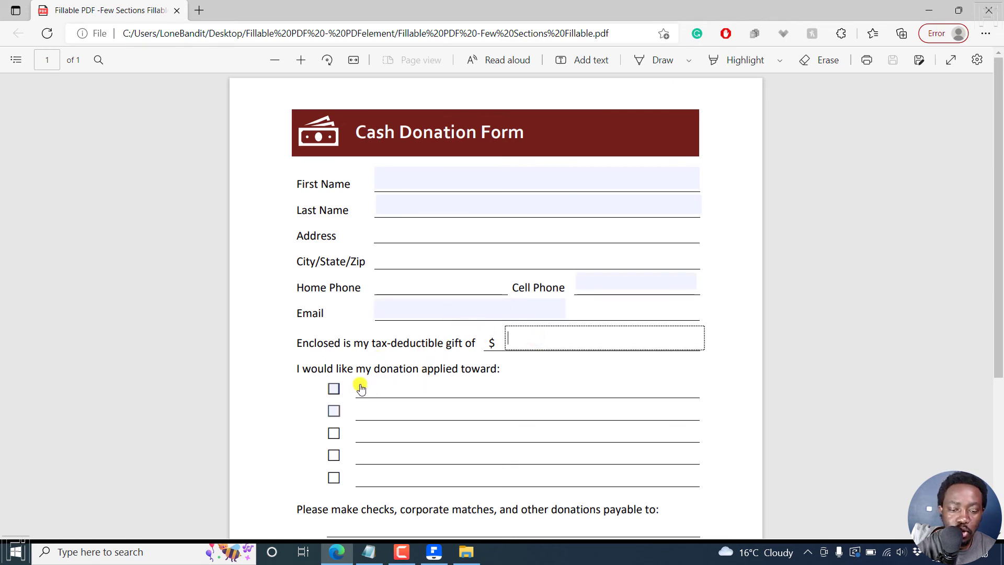
left_click(334, 410)
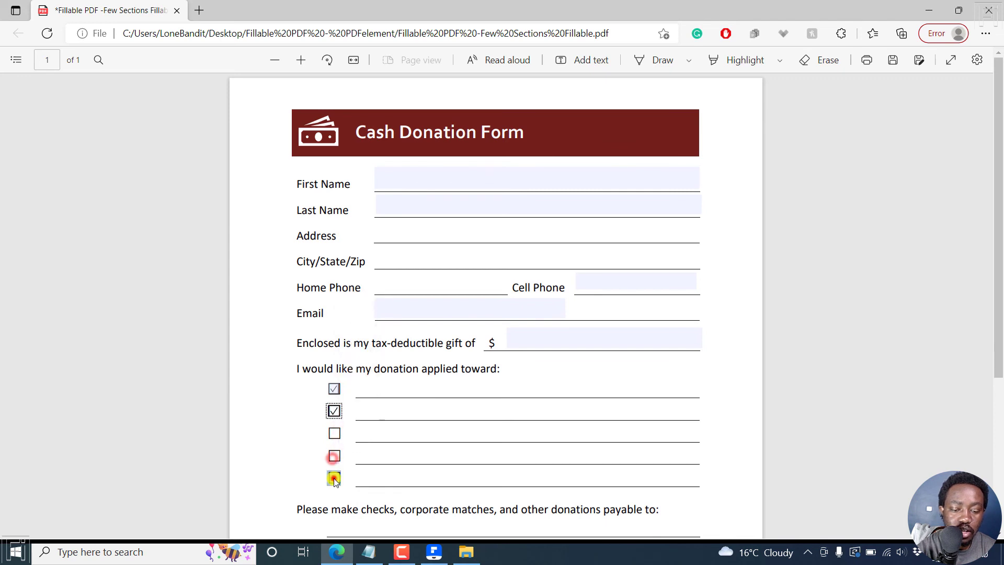
left_click(334, 478)
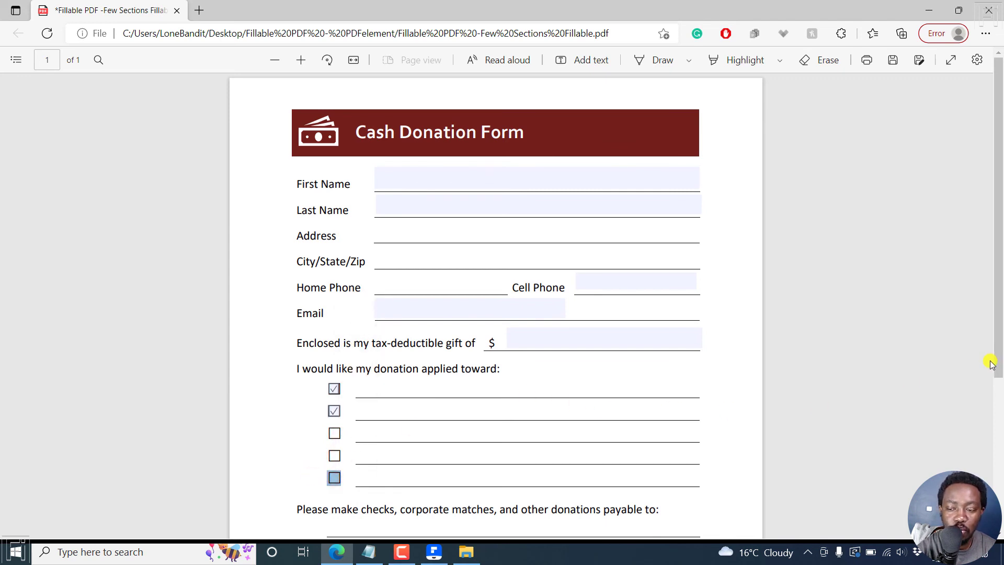
scroll("down", 3)
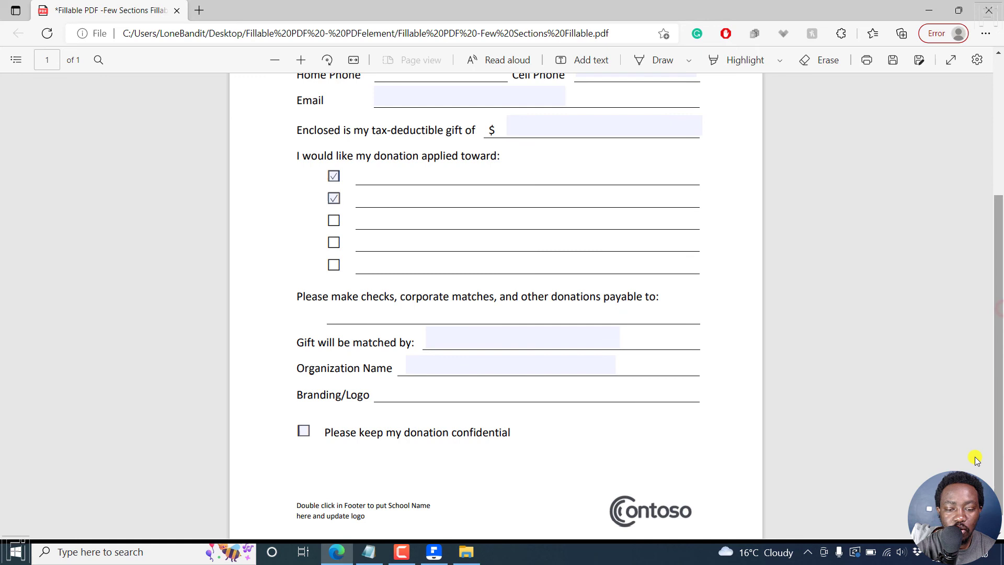
left_click(304, 430)
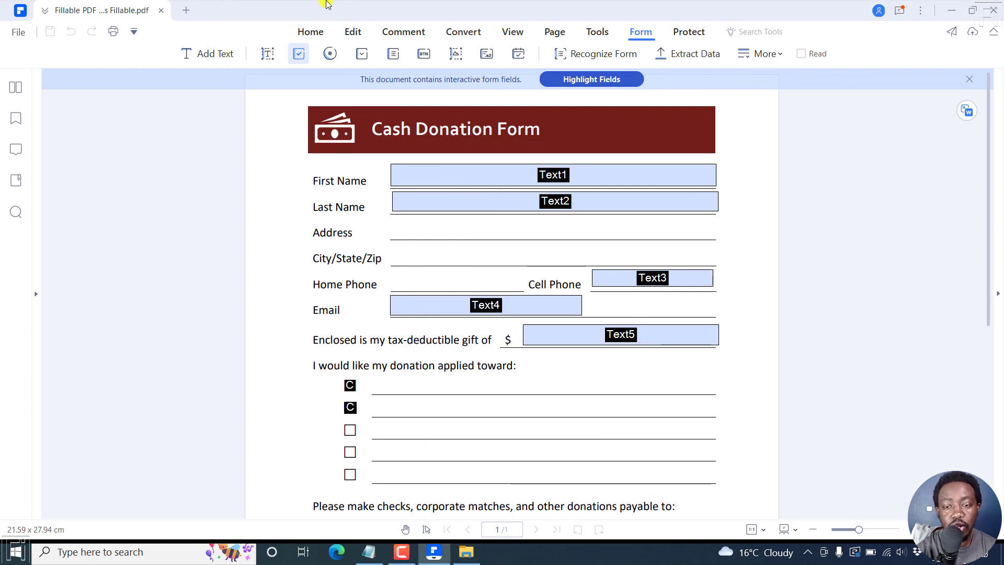
mouse_move(361, 44)
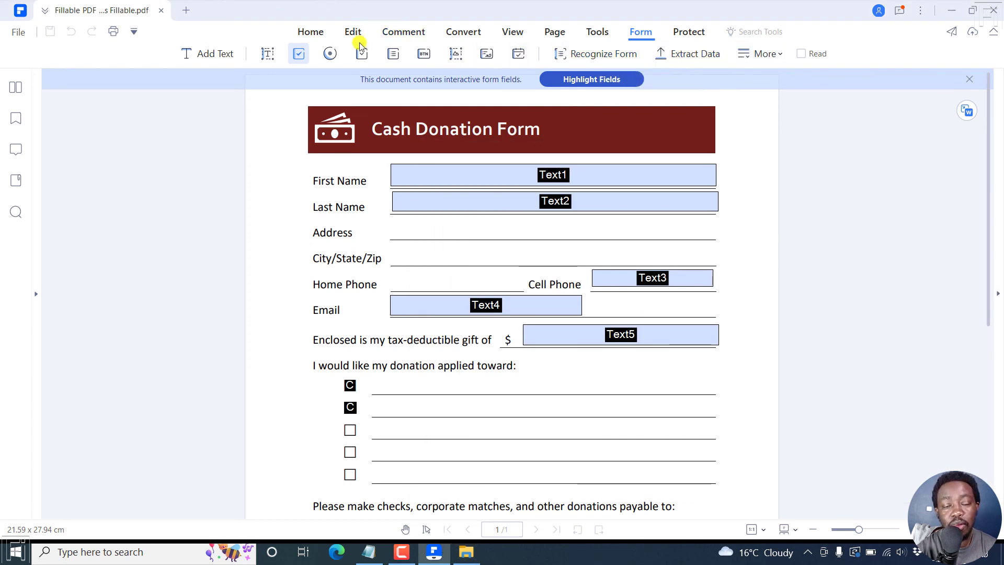